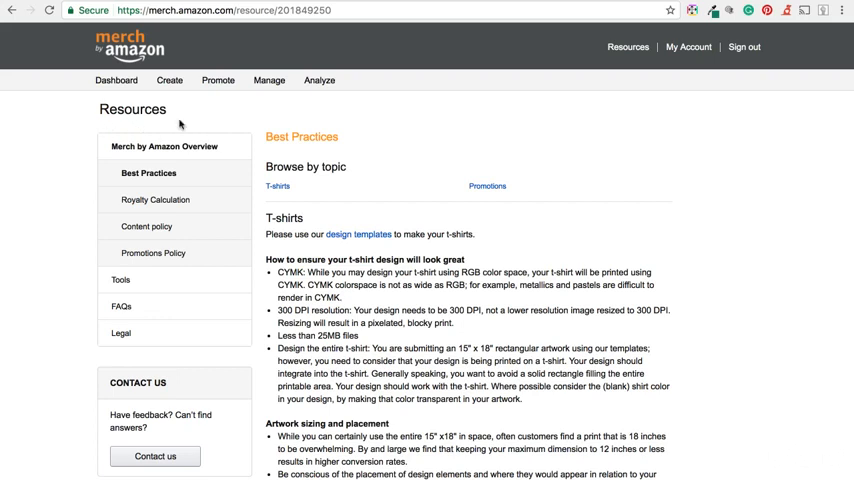
pyautogui.moveTo(248, 130)
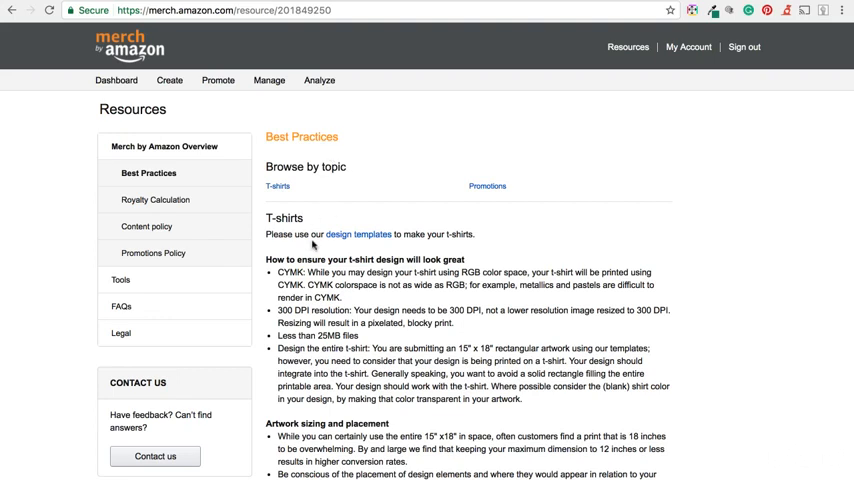
pyautogui.moveTo(372, 238)
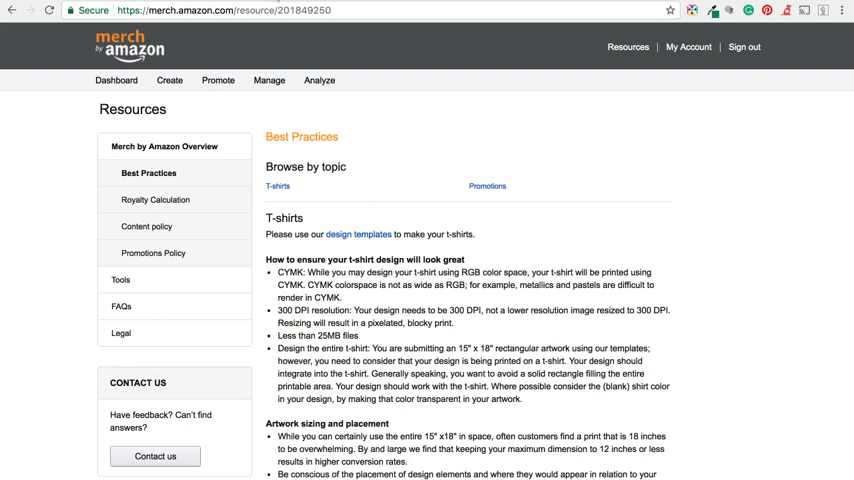
# Step: Go to the Download t-shirt template page from the Tools sidebar
pyautogui.click(120, 280)
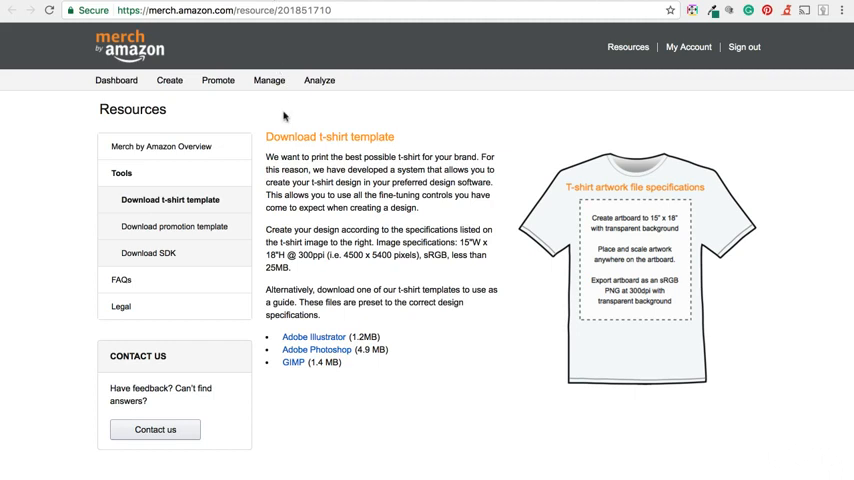
pyautogui.moveTo(440, 156)
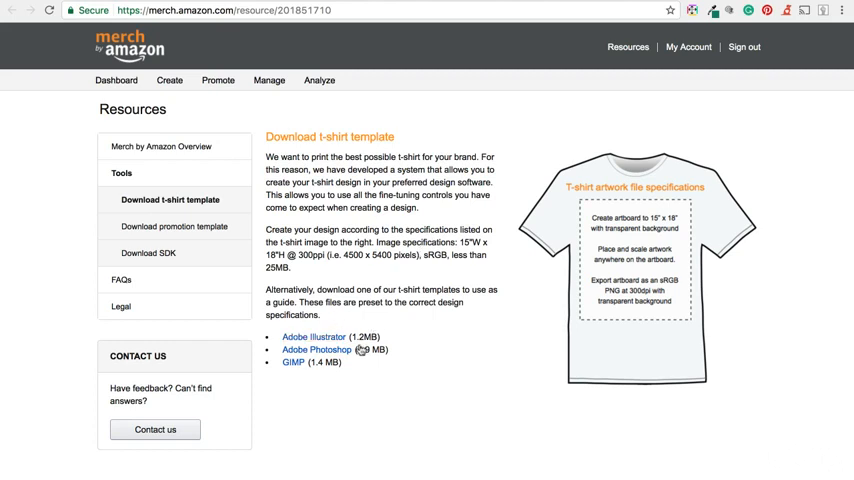
pyautogui.moveTo(296, 340)
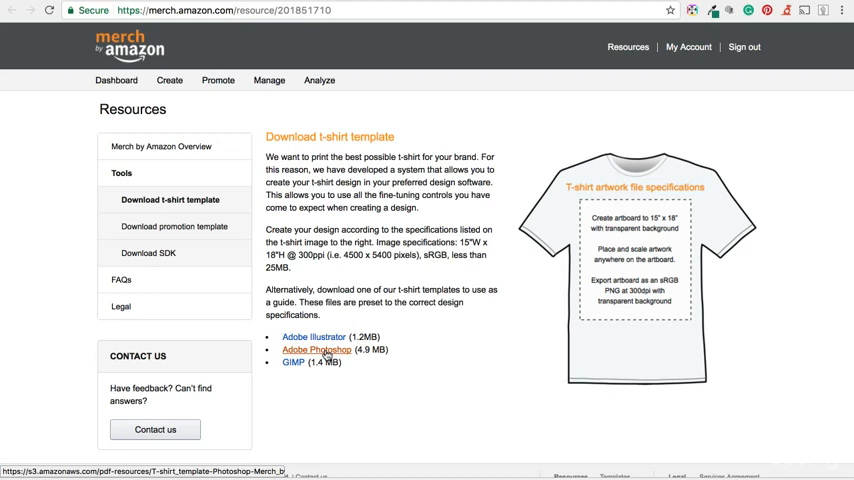
pyautogui.moveTo(446, 368)
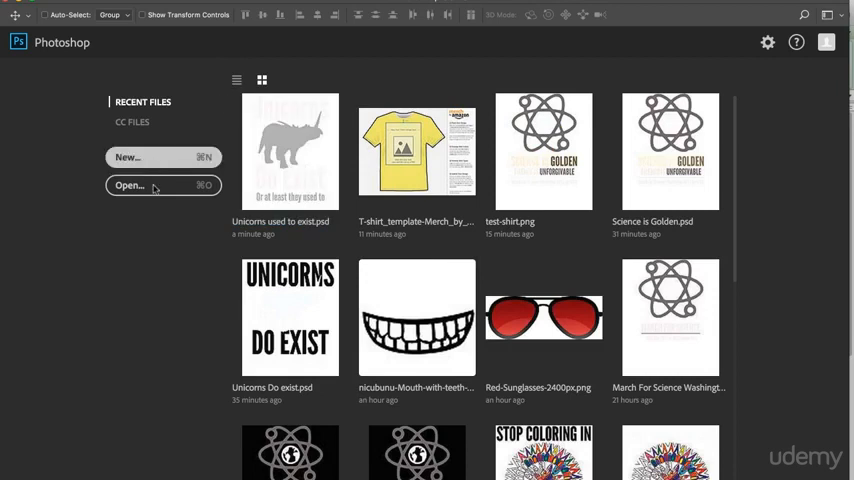
# Step: Open T-shirt_template-Merch_by_AMZN.psd from the template folder
pyautogui.click(140, 186)
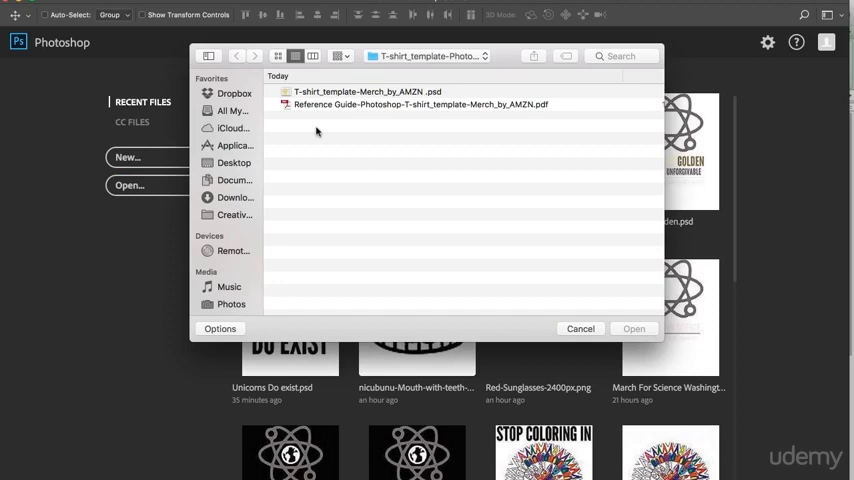
pyautogui.moveTo(376, 96)
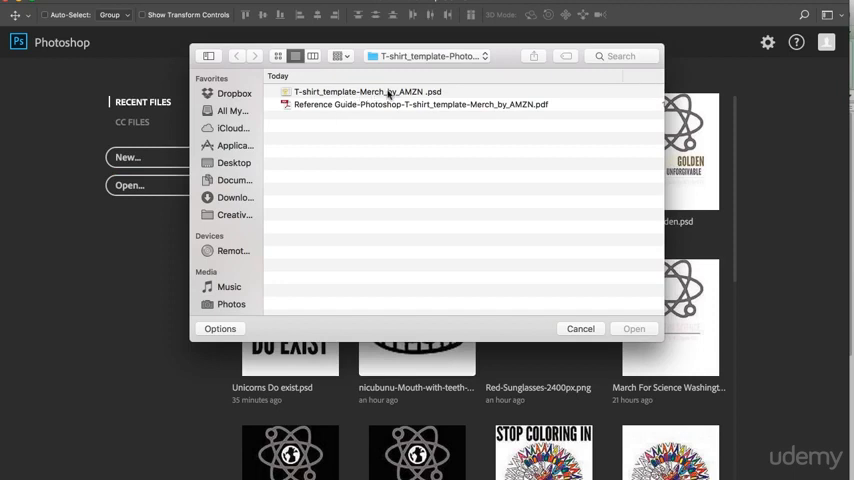
pyautogui.click(364, 92)
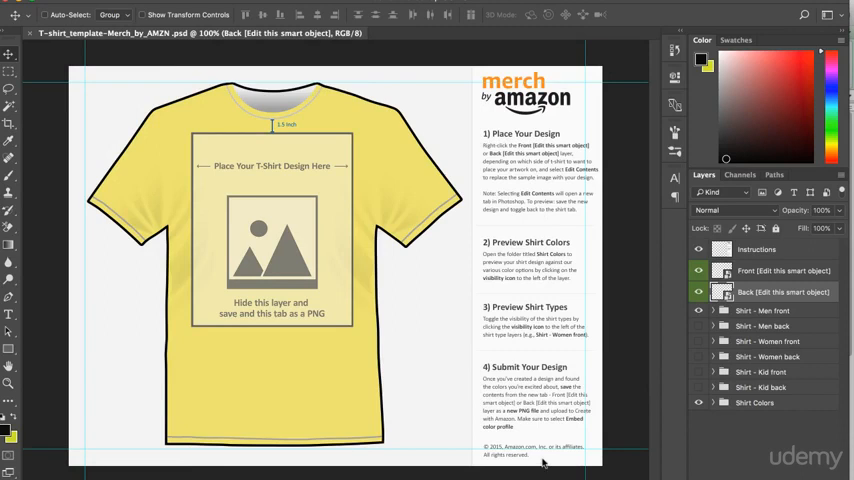
pyautogui.moveTo(544, 458)
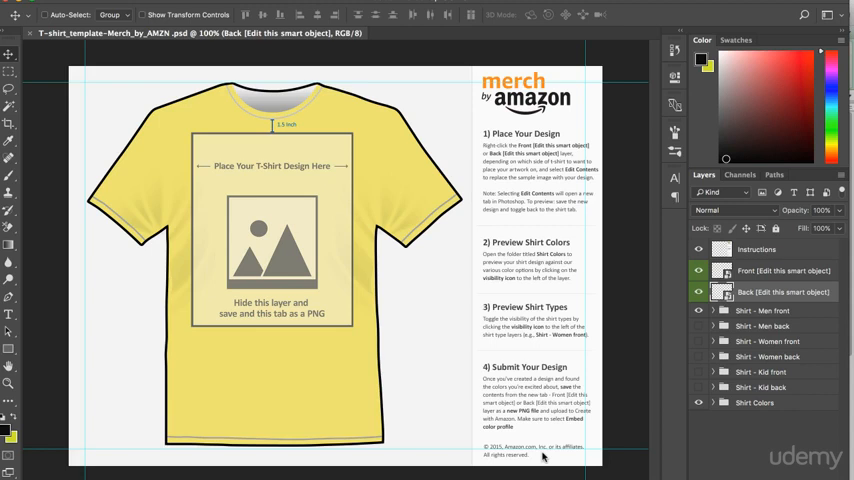
pyautogui.moveTo(220, 182)
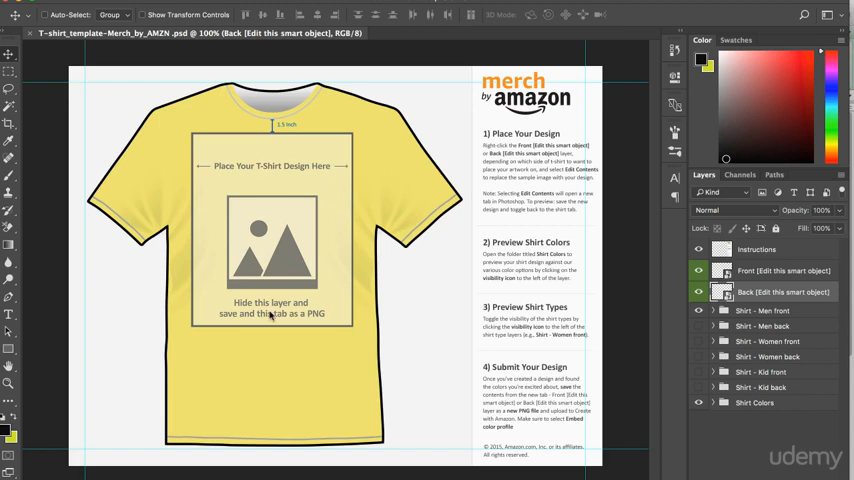
pyautogui.moveTo(234, 176)
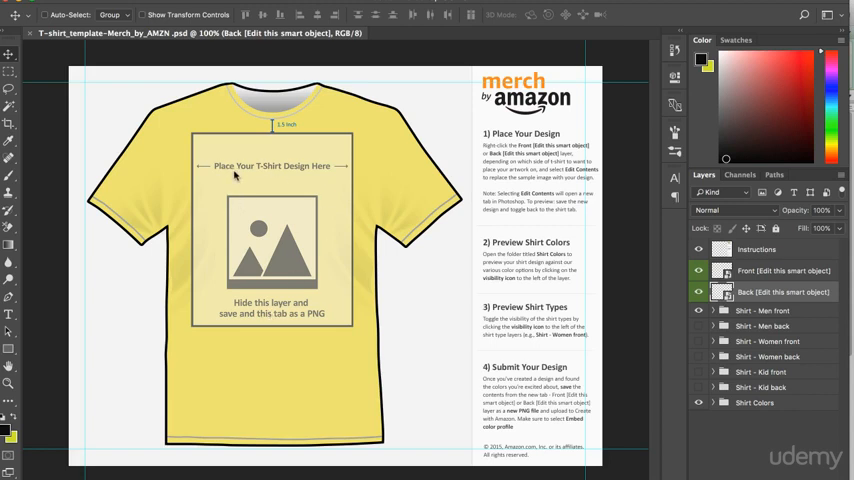
pyautogui.moveTo(320, 178)
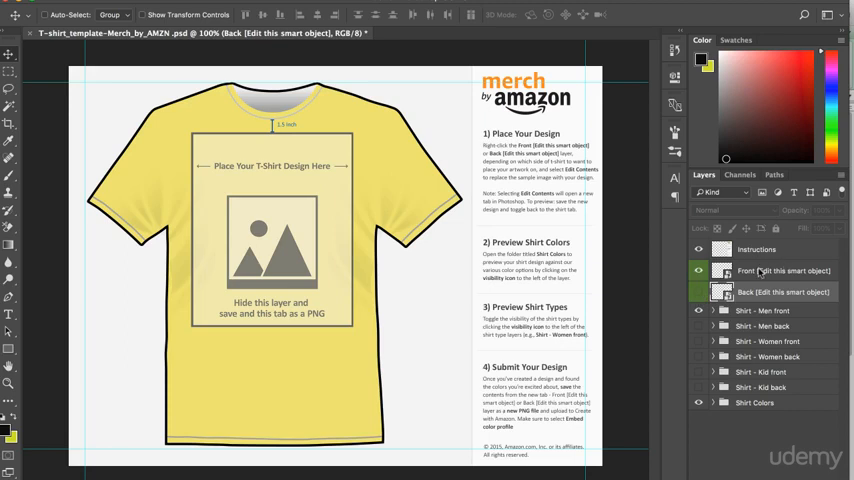
pyautogui.moveTo(784, 272)
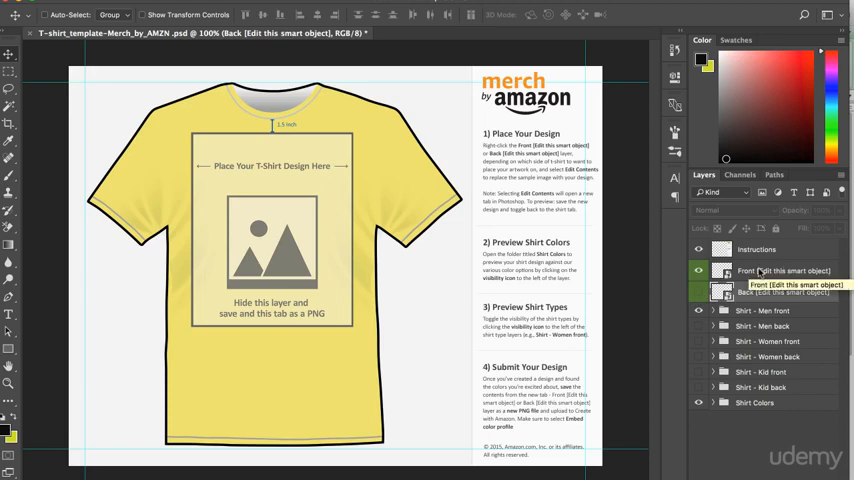
# Step: Select the Front smart object layer and bring up its context menu
pyautogui.click(784, 270)
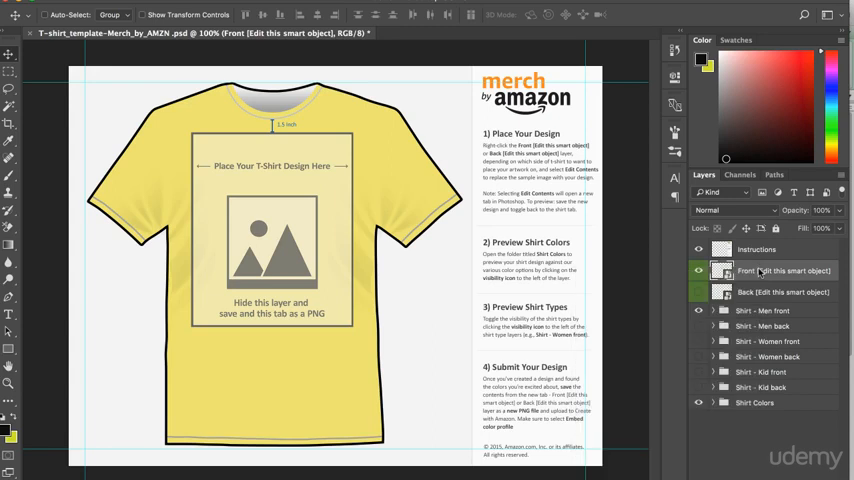
pyautogui.rightClick(780, 270)
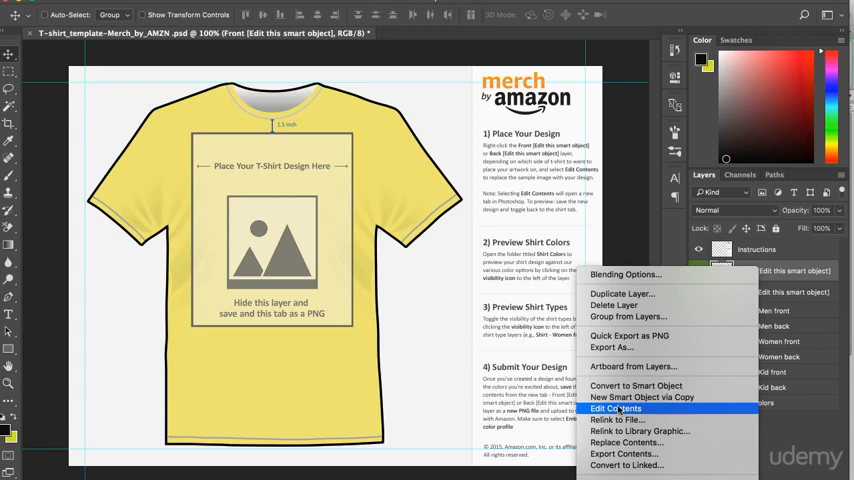
# Step: Edit the Front smart object's contents, opening the Sample .psb as its own document
pyautogui.click(616, 408)
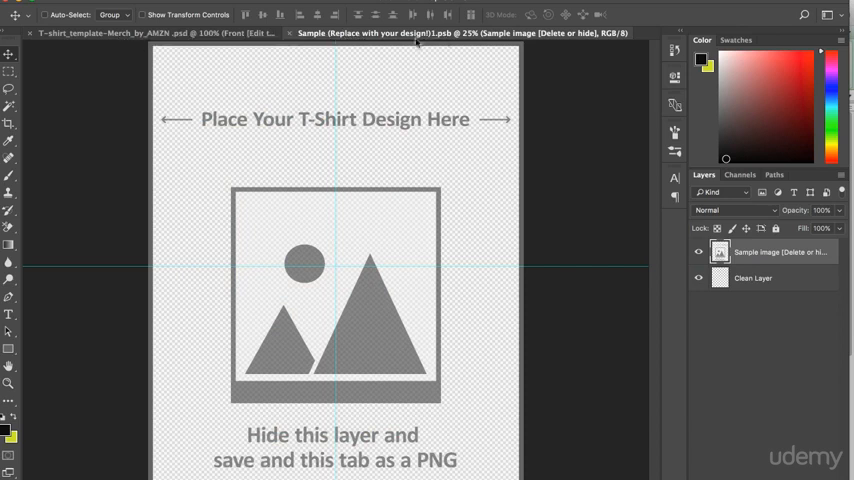
pyautogui.moveTo(228, 110)
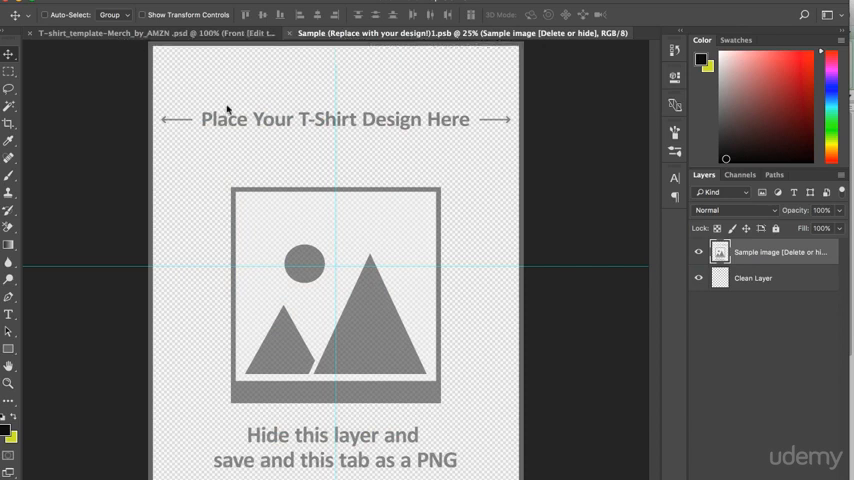
pyautogui.moveTo(268, 122)
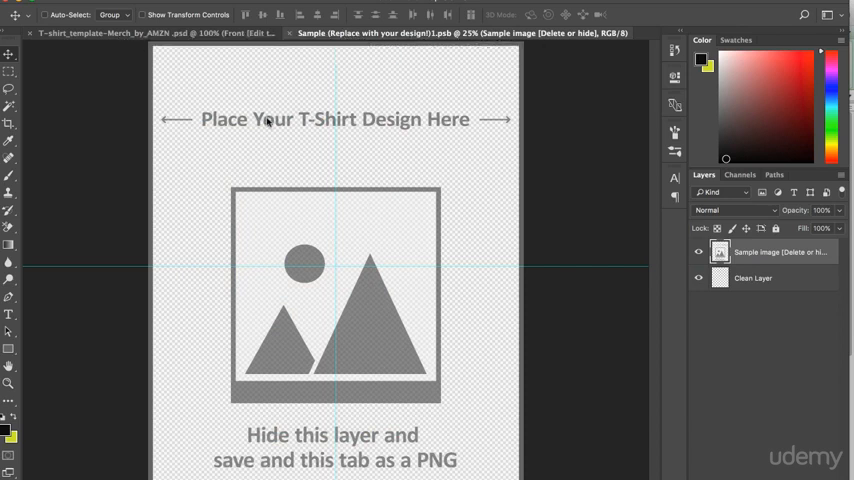
pyautogui.moveTo(348, 292)
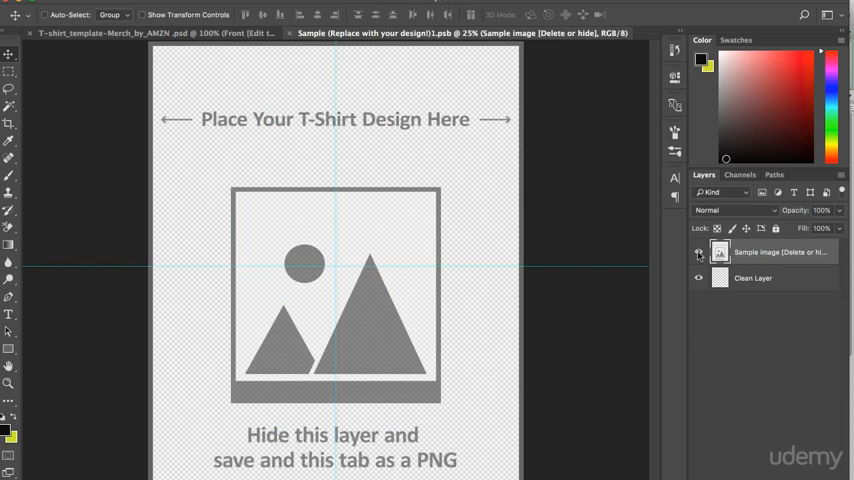
# Step: Hide the Sample Image placeholder layer and go to the File menu for recent files
pyautogui.click(700, 252)
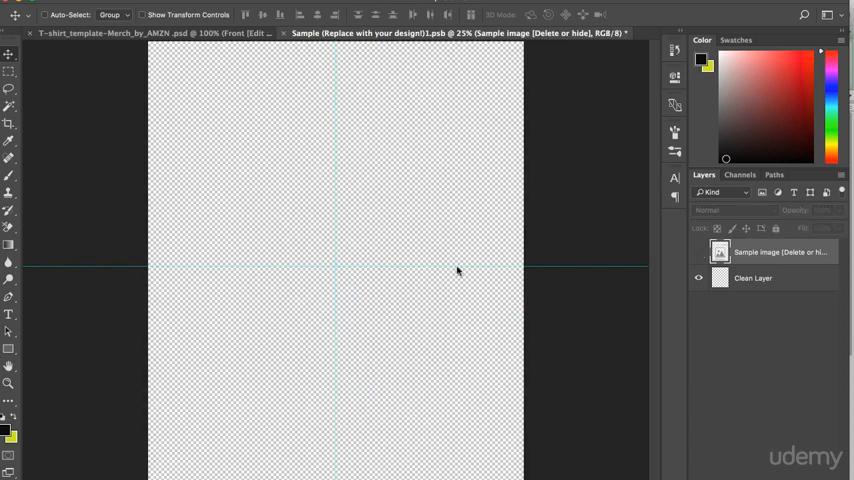
pyautogui.moveTo(312, 400)
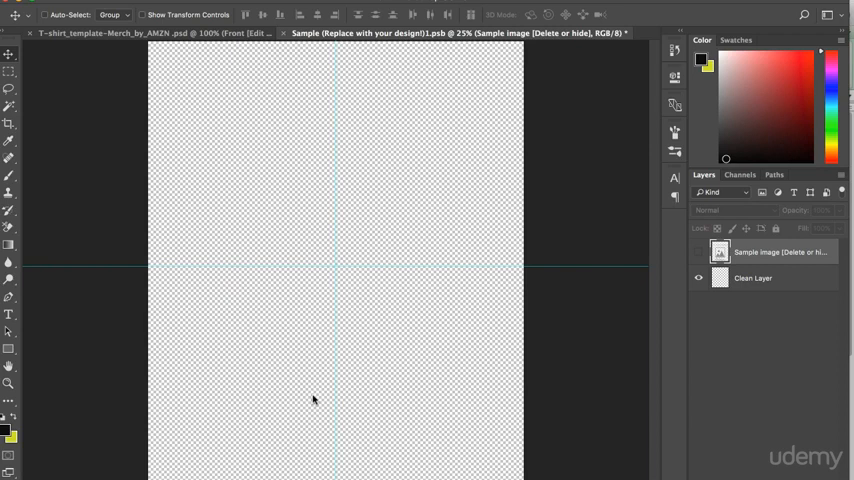
pyautogui.moveTo(320, 246)
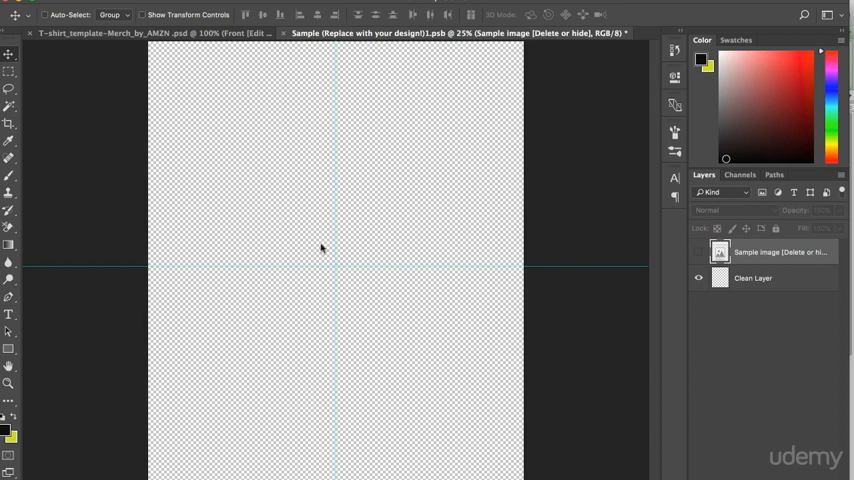
pyautogui.moveTo(416, 146)
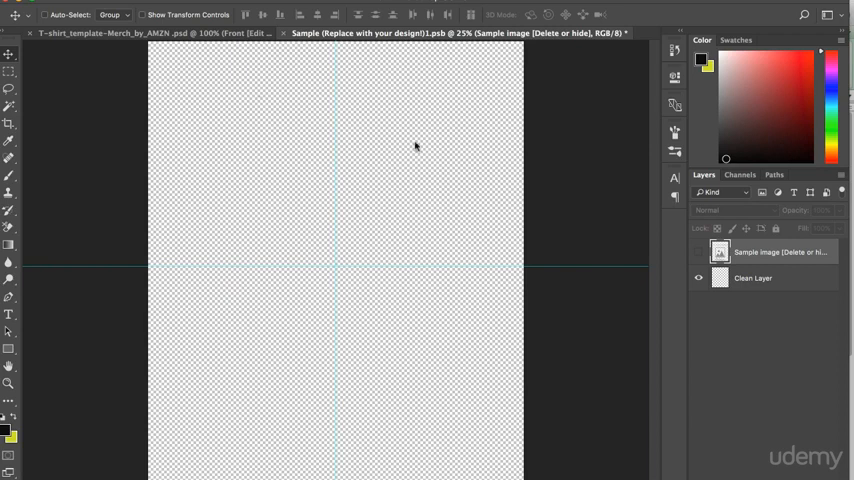
pyautogui.moveTo(296, 370)
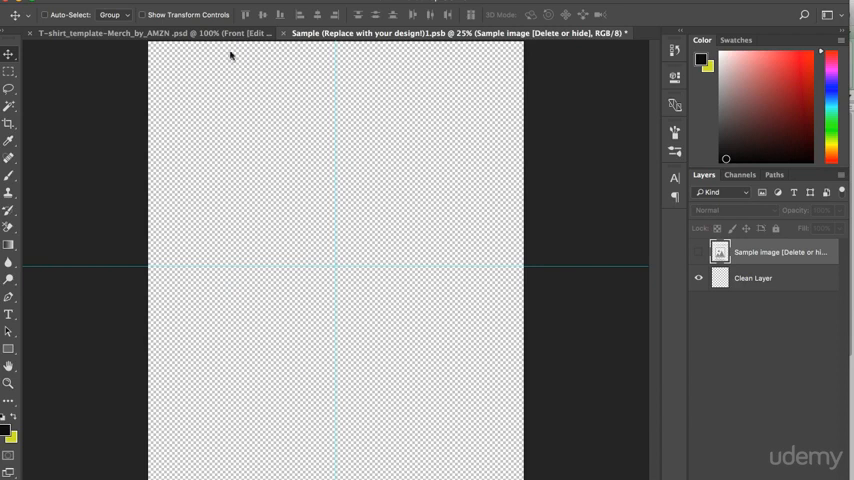
pyautogui.moveTo(508, 56)
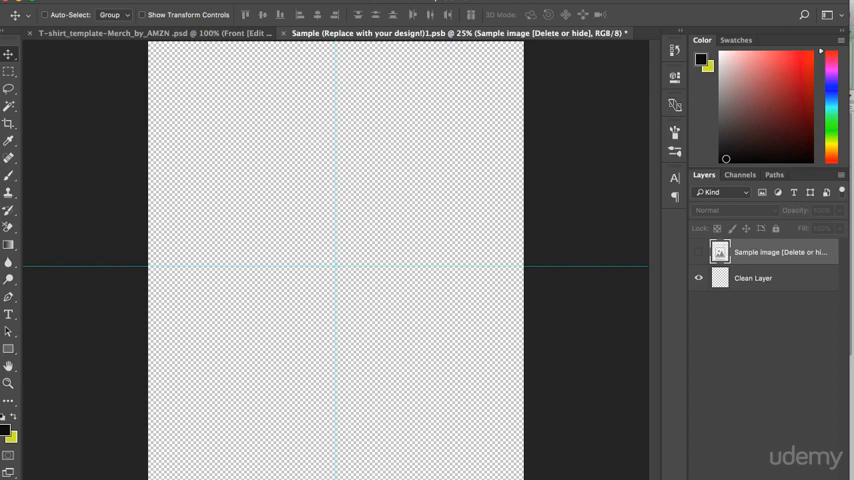
pyautogui.moveTo(378, 194)
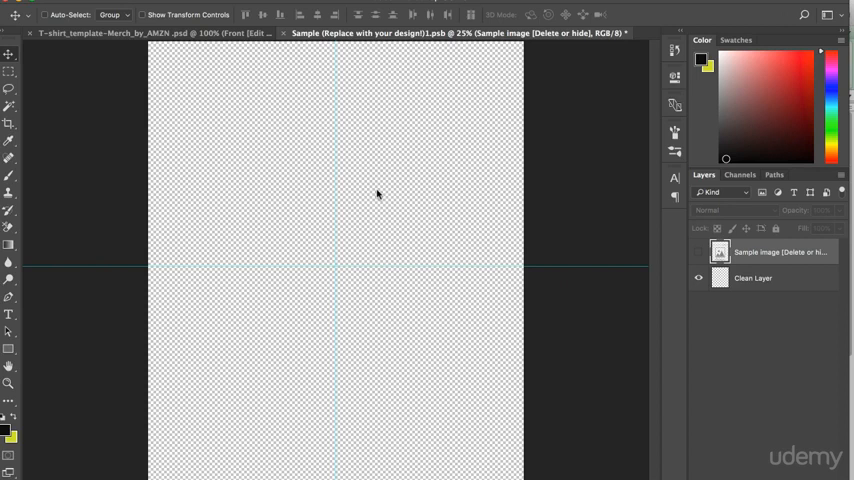
pyautogui.moveTo(352, 180)
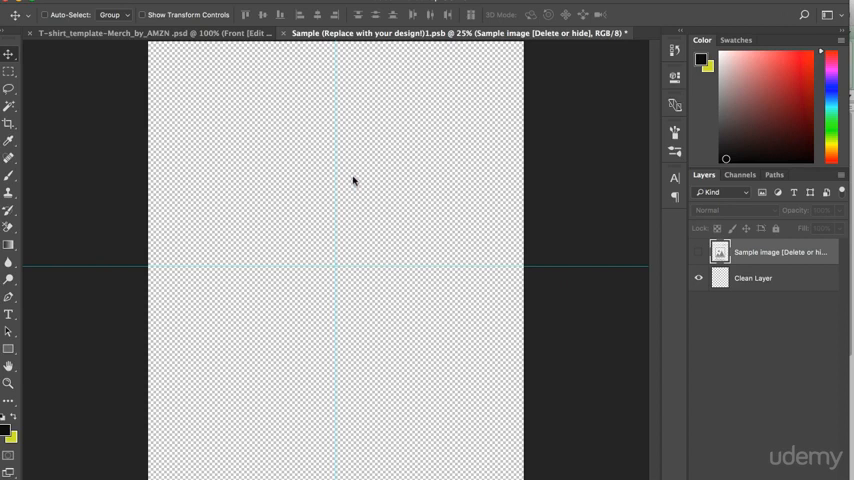
pyautogui.click(30, 14)
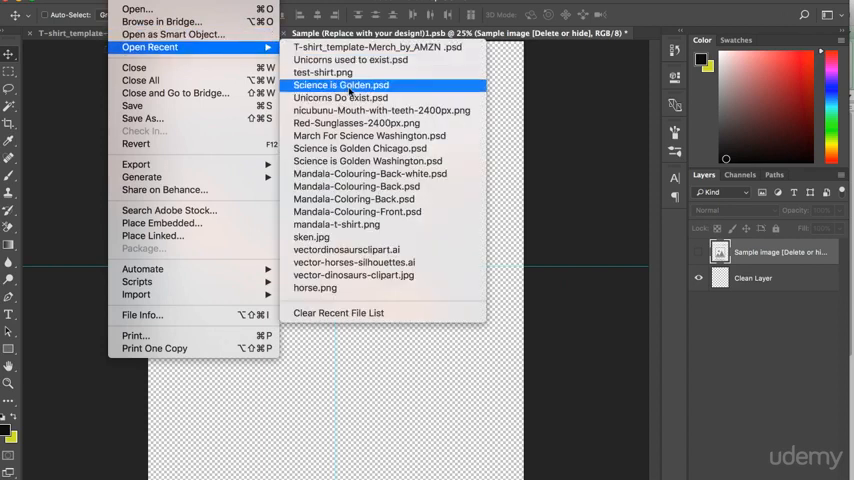
# Step: Reopen the Unicorns Do Exist design and select its layers for copying
pyautogui.click(348, 96)
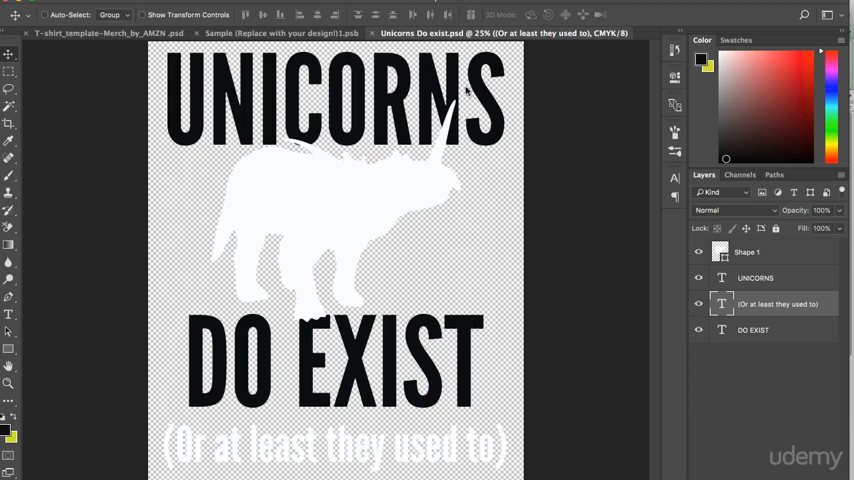
pyautogui.moveTo(418, 176)
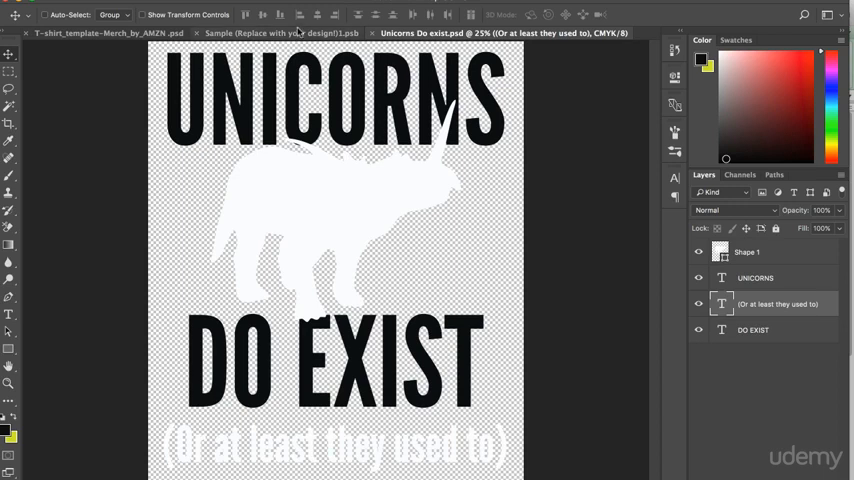
pyautogui.click(280, 32)
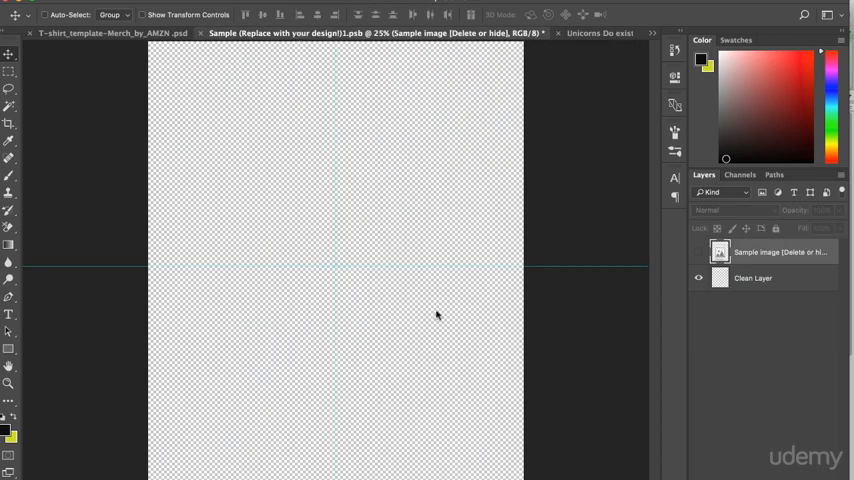
pyautogui.moveTo(556, 42)
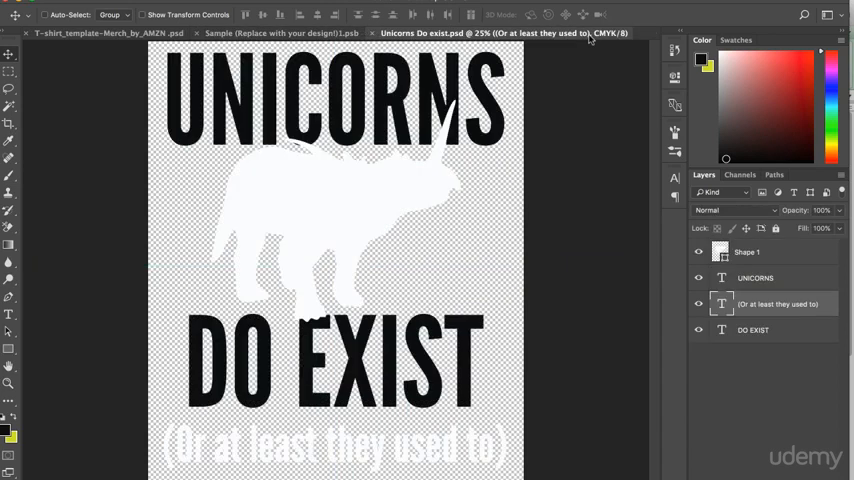
pyautogui.click(748, 252)
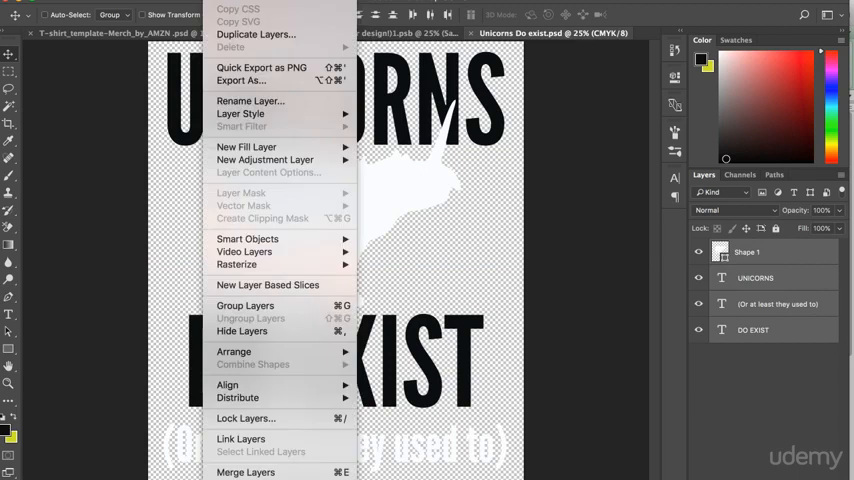
pyautogui.moveTo(256, 34)
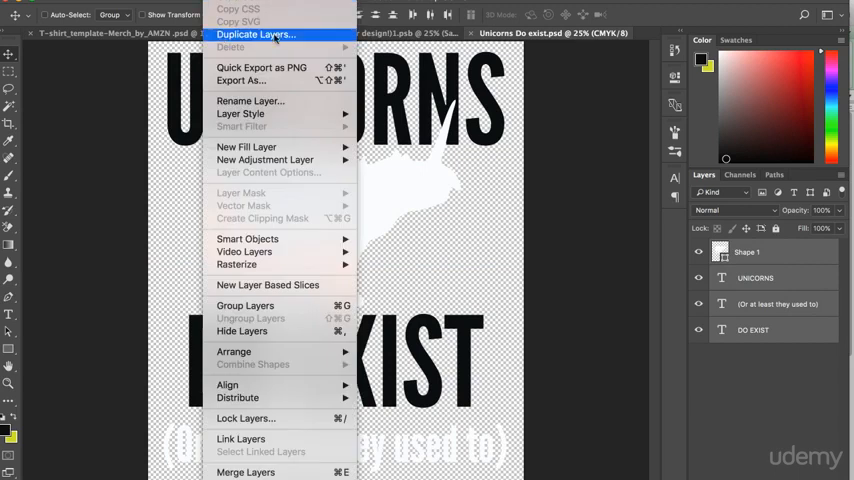
# Step: Duplicate the Unicorns layers into the Sample (Replace with your design!) document
pyautogui.click(256, 34)
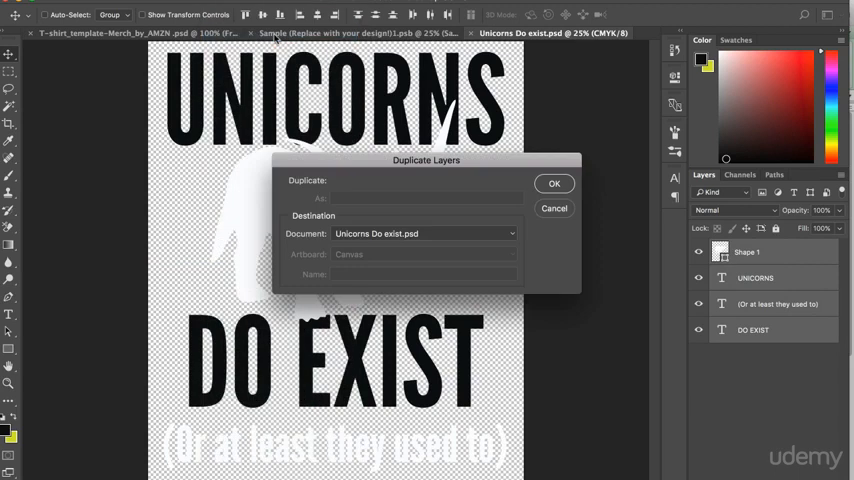
pyautogui.moveTo(316, 240)
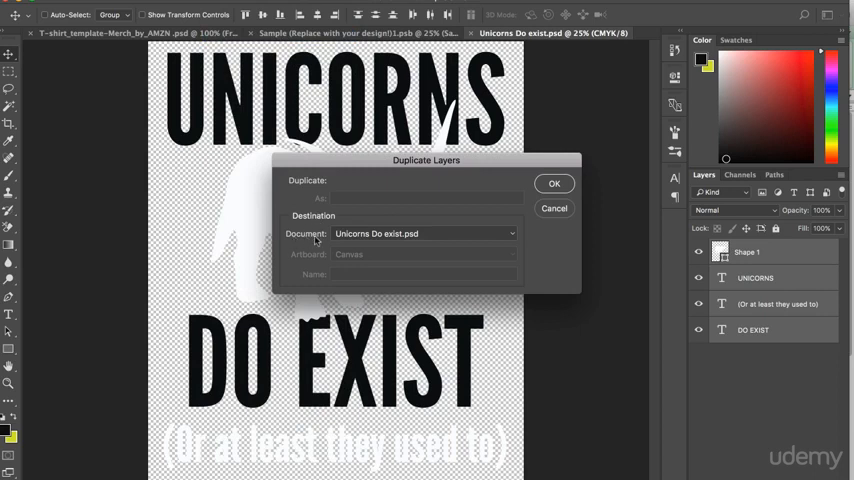
pyautogui.moveTo(516, 240)
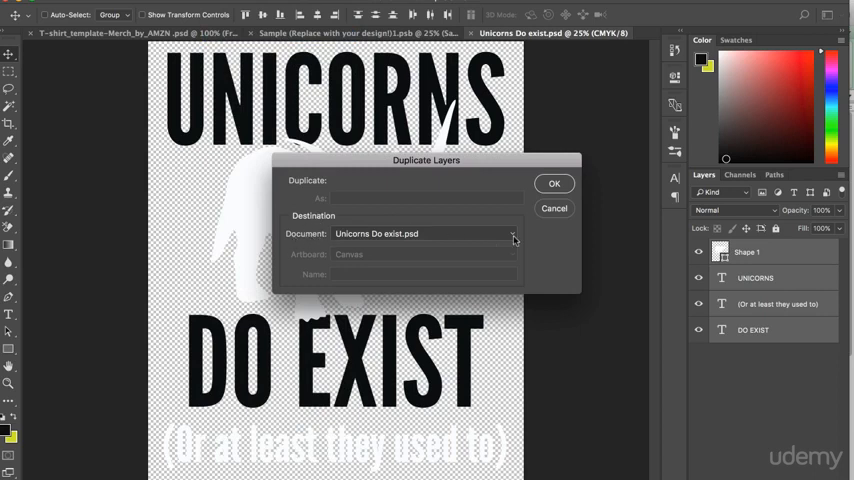
pyautogui.click(512, 234)
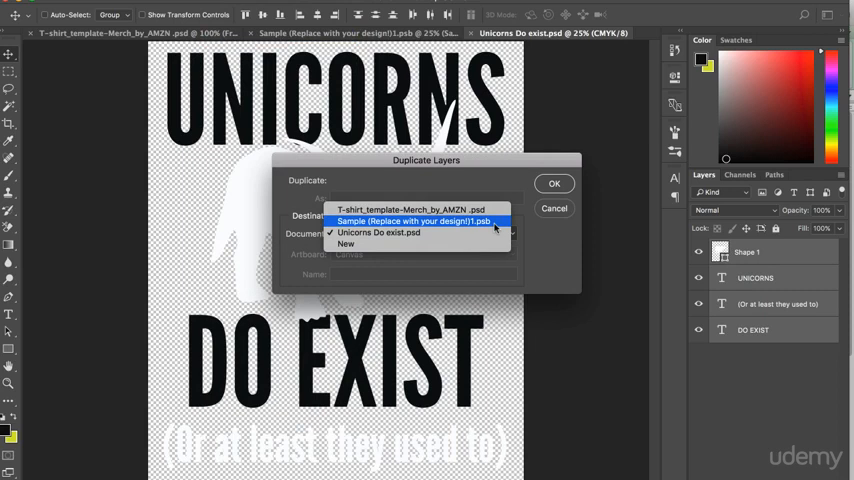
pyautogui.click(412, 220)
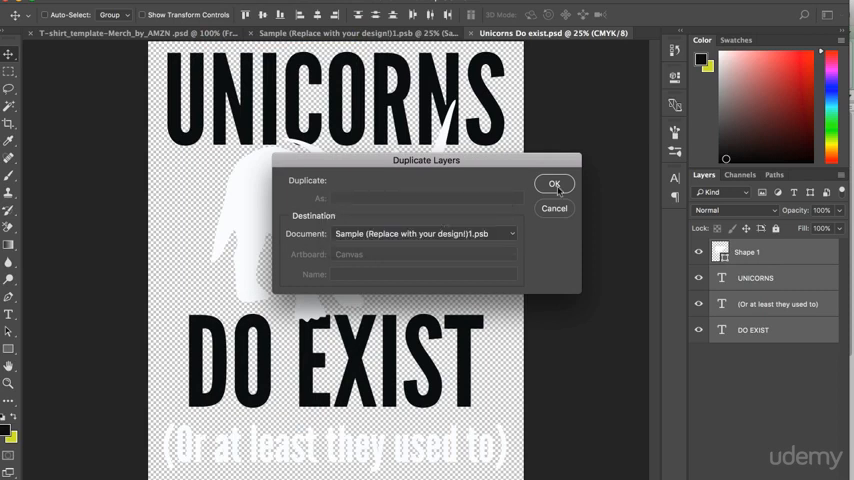
pyautogui.click(556, 184)
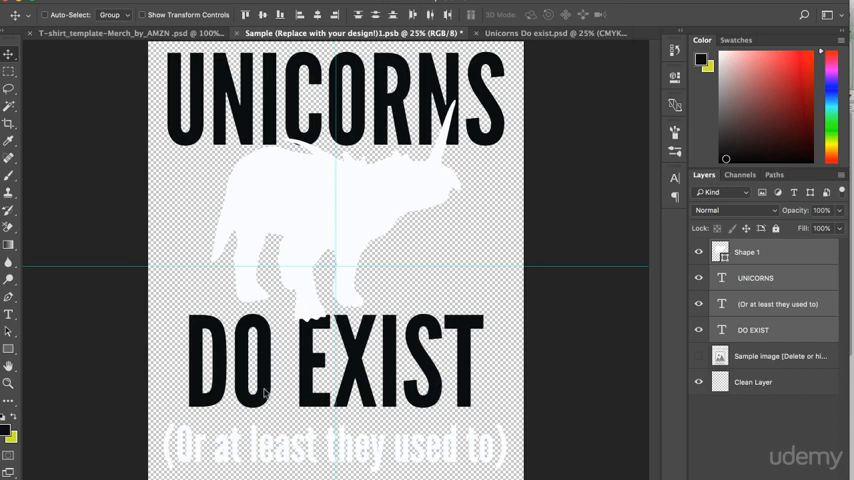
pyautogui.moveTo(472, 400)
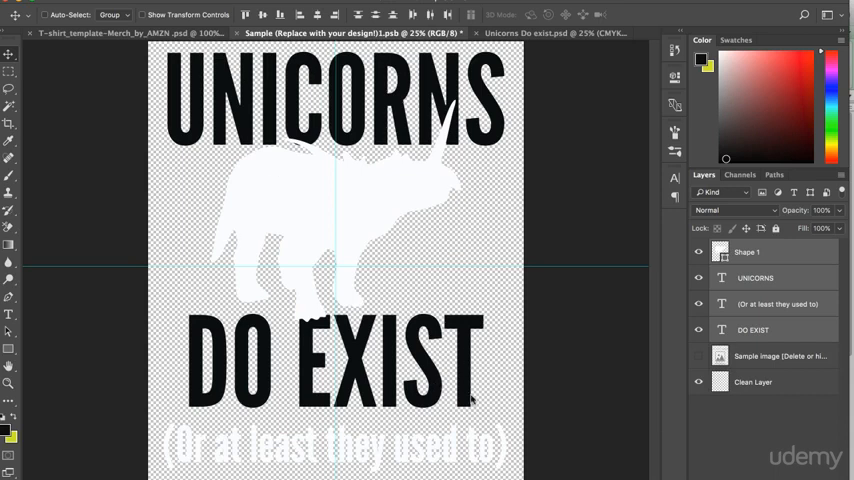
pyautogui.moveTo(310, 132)
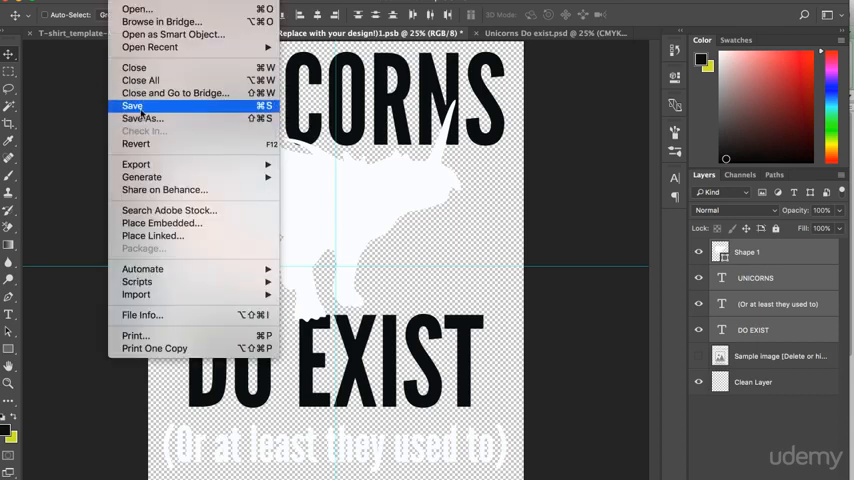
# Step: Save the Sample smart-object document holding the Unicorns design
pyautogui.click(132, 104)
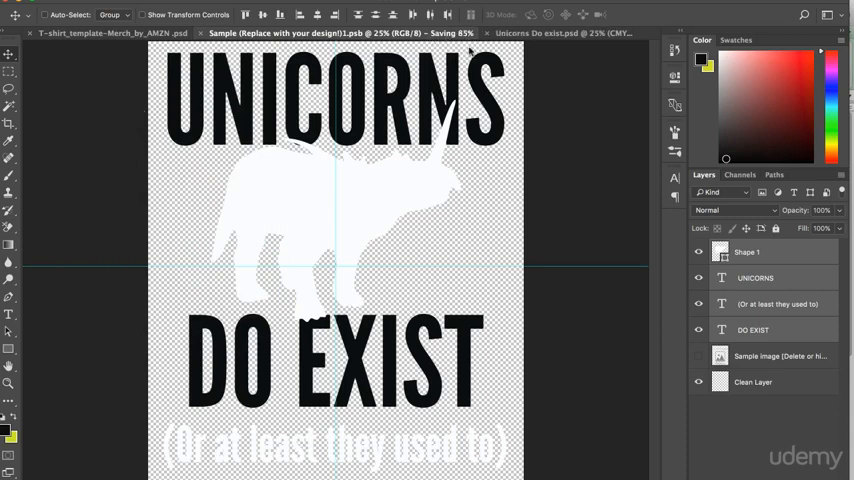
pyautogui.moveTo(354, 208)
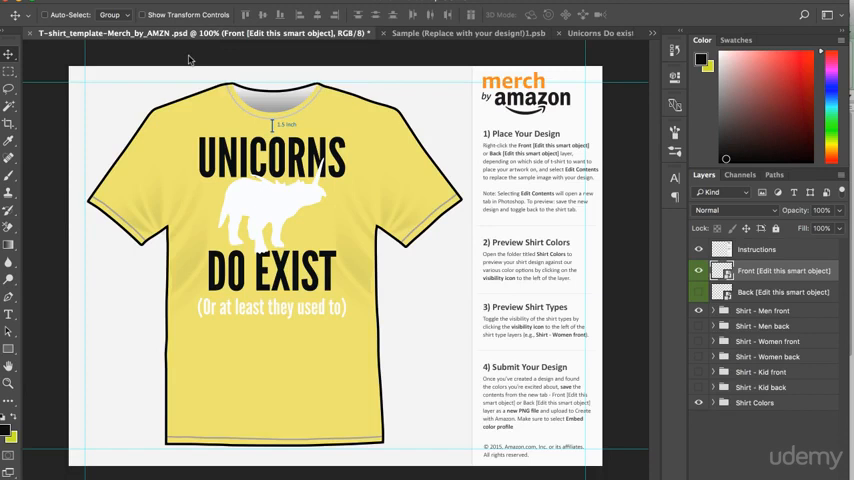
pyautogui.moveTo(200, 334)
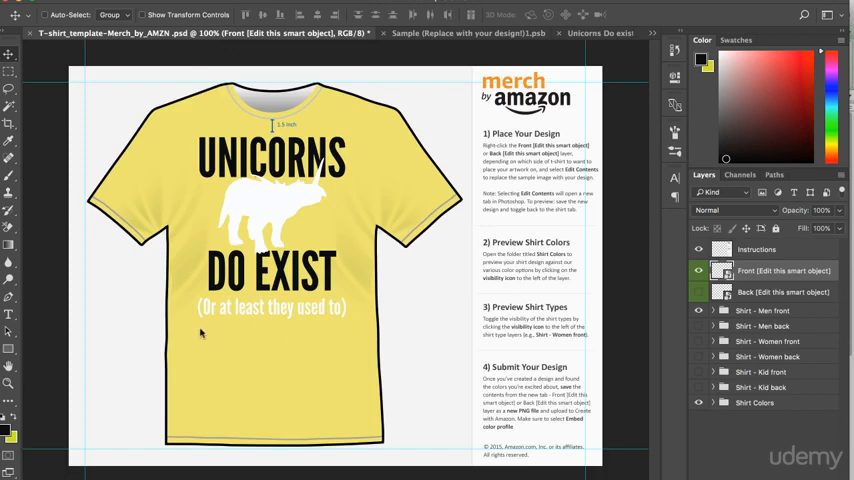
pyautogui.moveTo(356, 324)
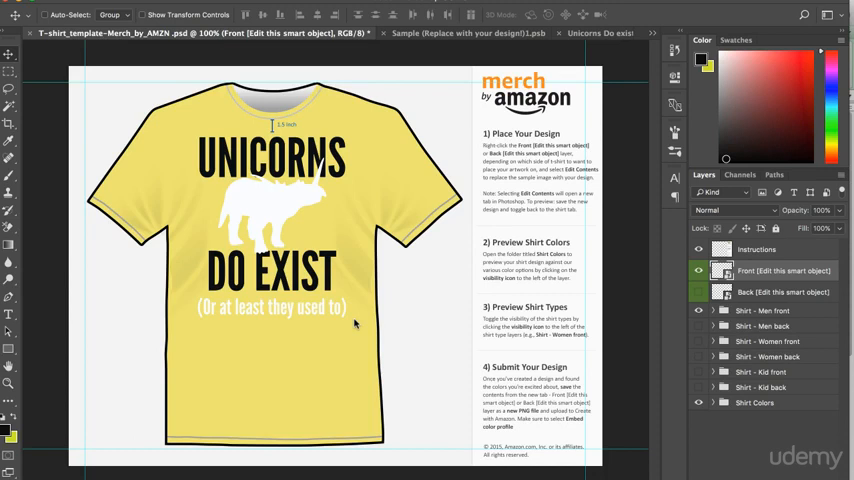
pyautogui.moveTo(620, 306)
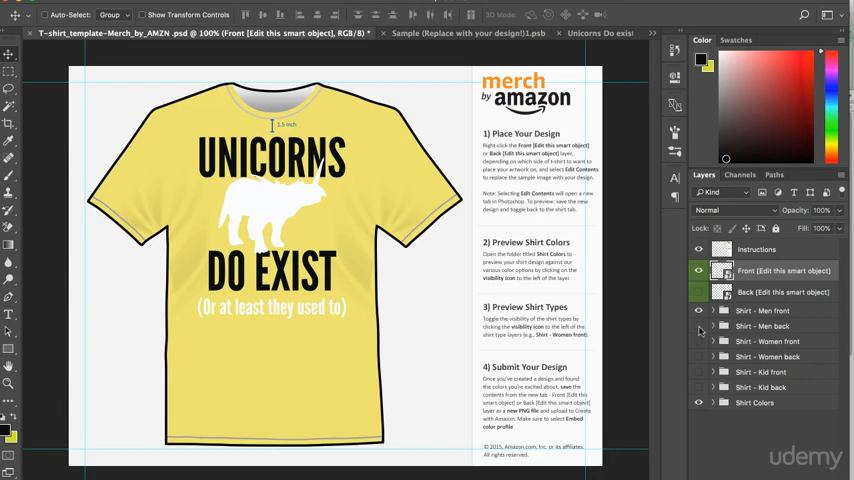
pyautogui.moveTo(702, 344)
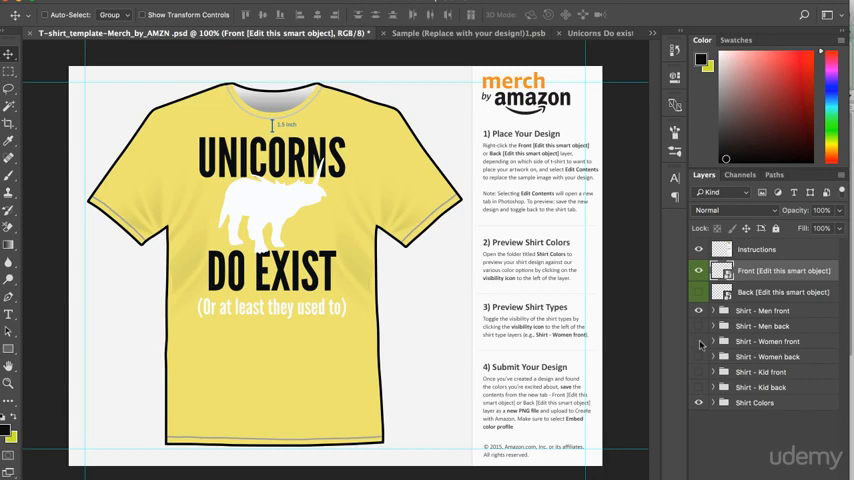
# Step: Toggle the Shirt - Kid layer to preview the design on the kid-fit shirt
pyautogui.click(700, 312)
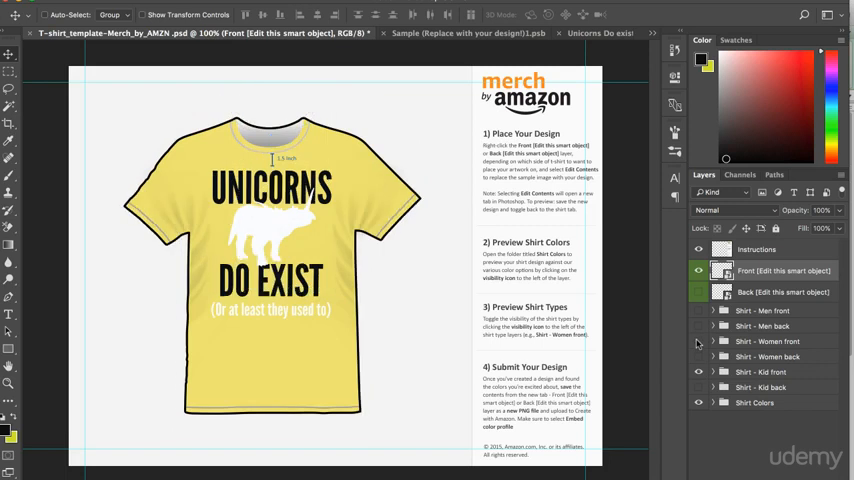
pyautogui.moveTo(700, 342)
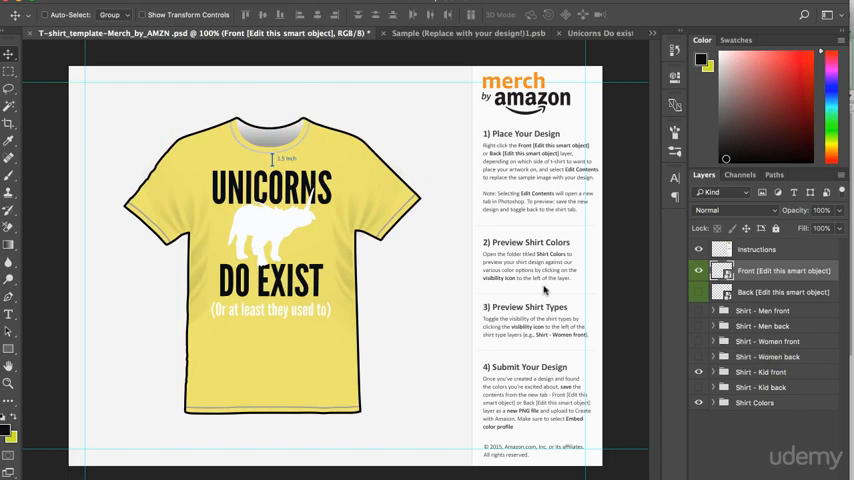
pyautogui.moveTo(252, 228)
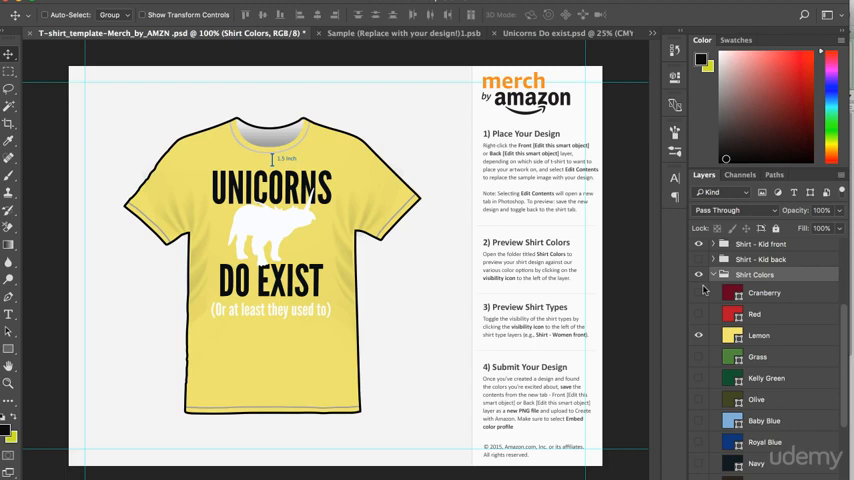
pyautogui.click(700, 314)
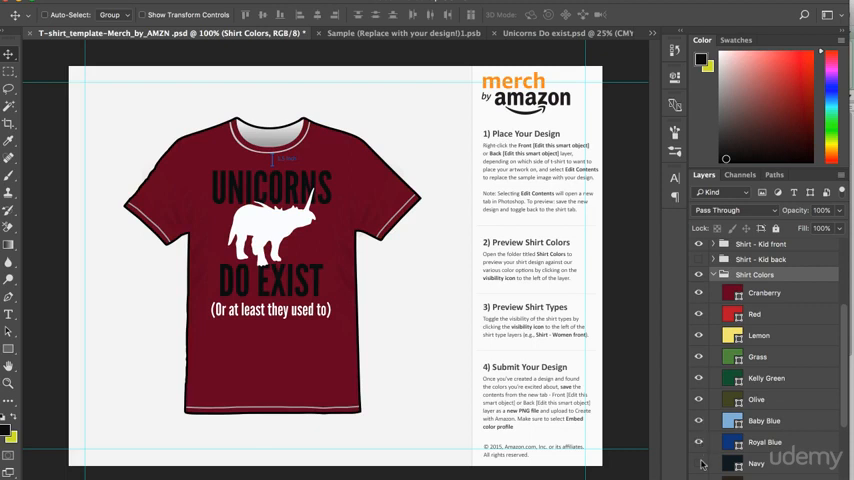
pyautogui.scroll(-3)
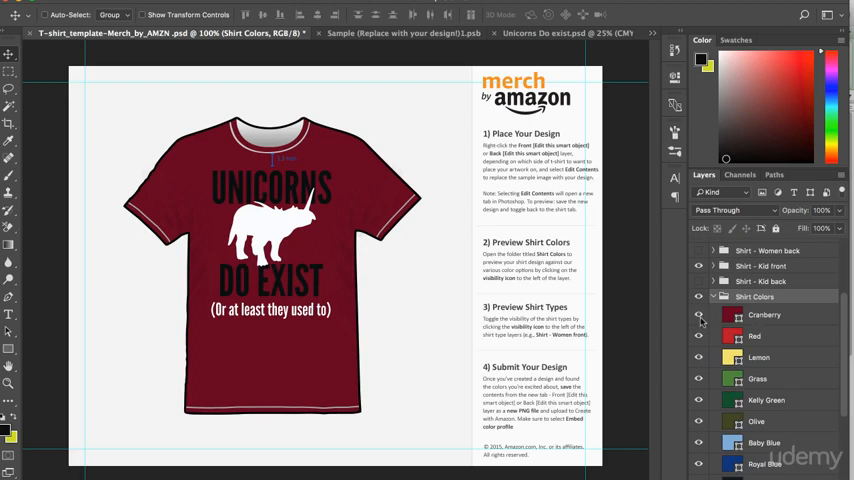
pyautogui.moveTo(700, 316)
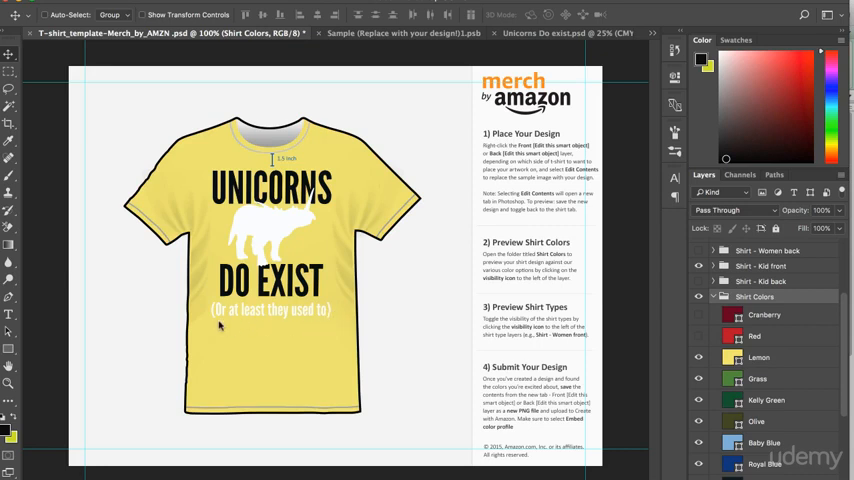
pyautogui.moveTo(442, 342)
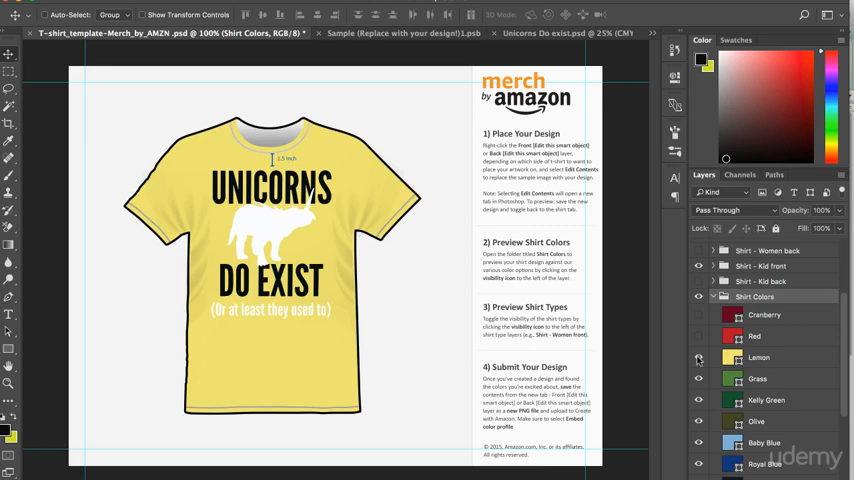
# Step: Preview the design on green, baby blue, green and navy shirt colour layers
pyautogui.click(700, 356)
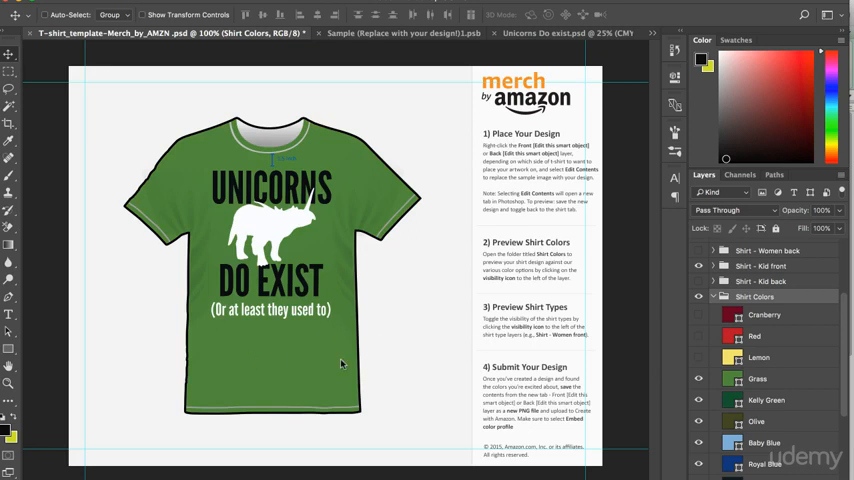
pyautogui.moveTo(338, 330)
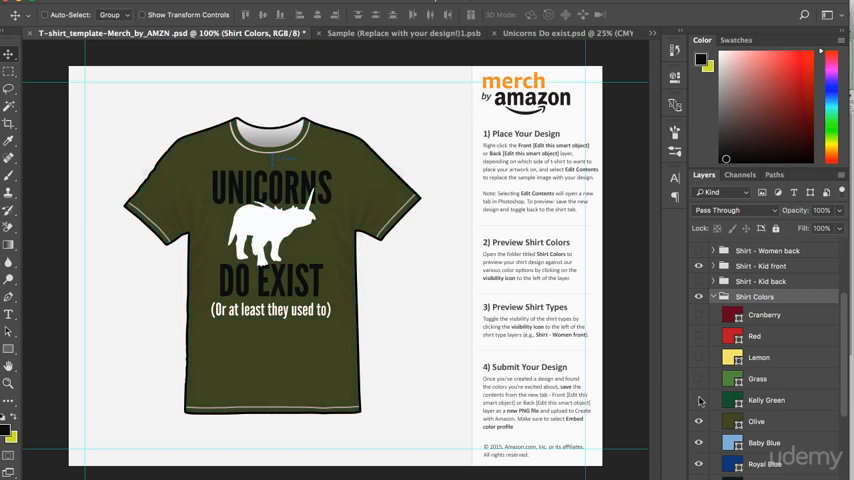
pyautogui.scroll(-3)
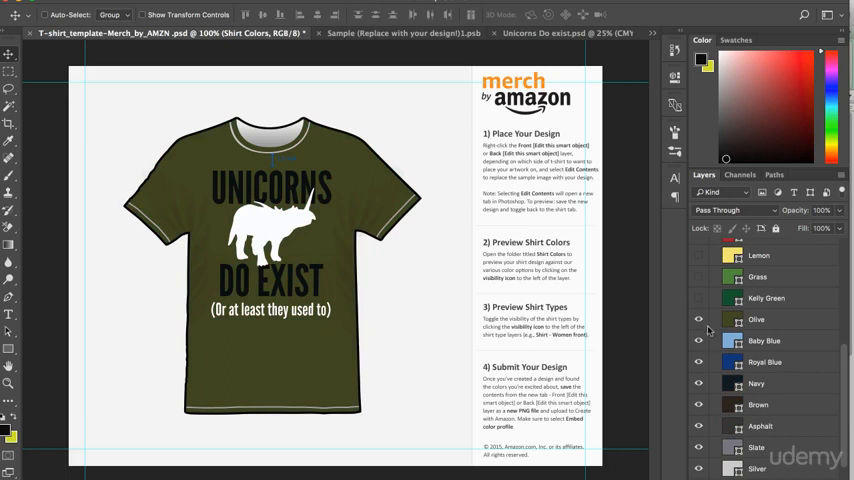
pyautogui.click(698, 320)
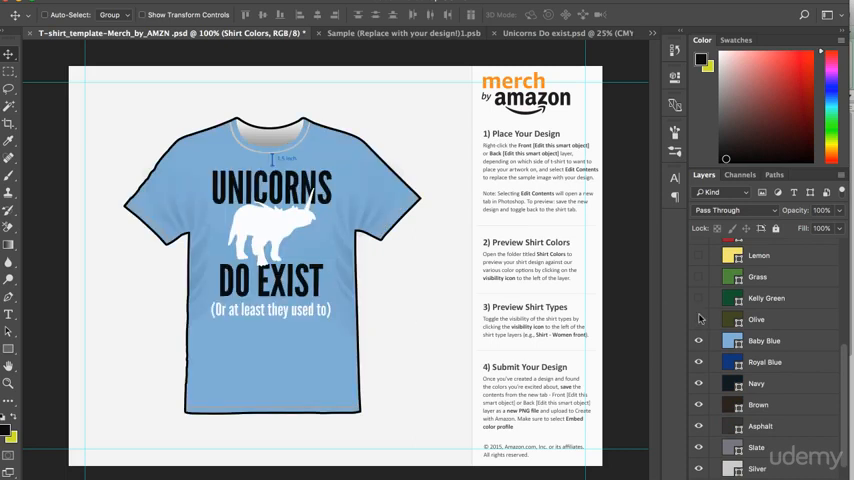
pyautogui.moveTo(410, 290)
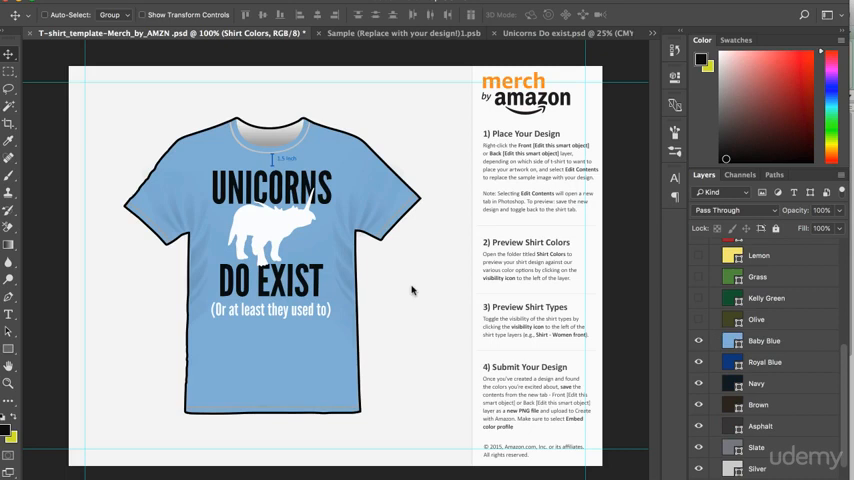
pyautogui.moveTo(198, 224)
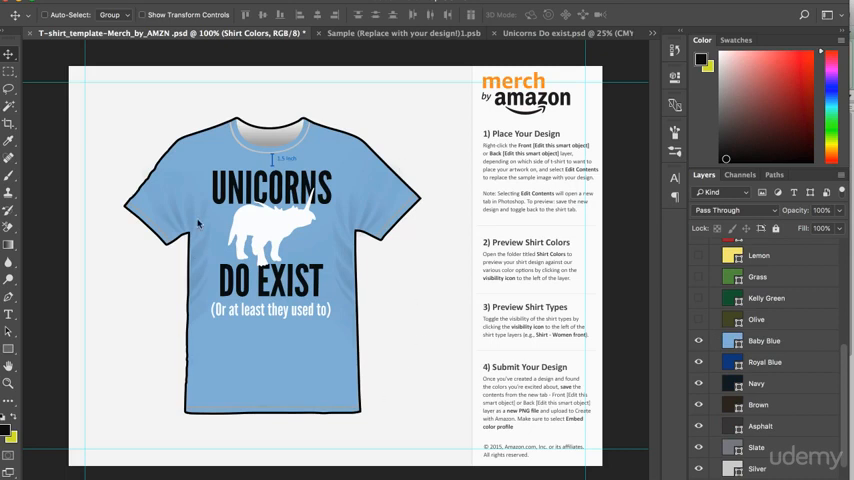
pyautogui.moveTo(392, 374)
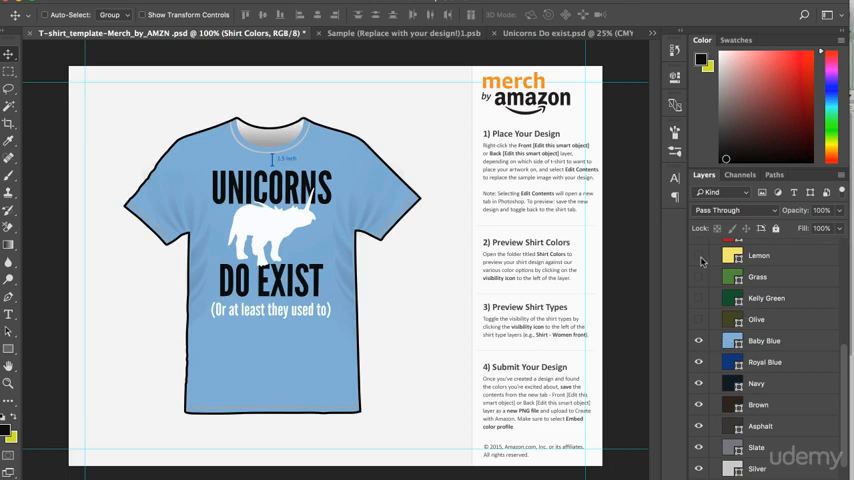
pyautogui.click(700, 256)
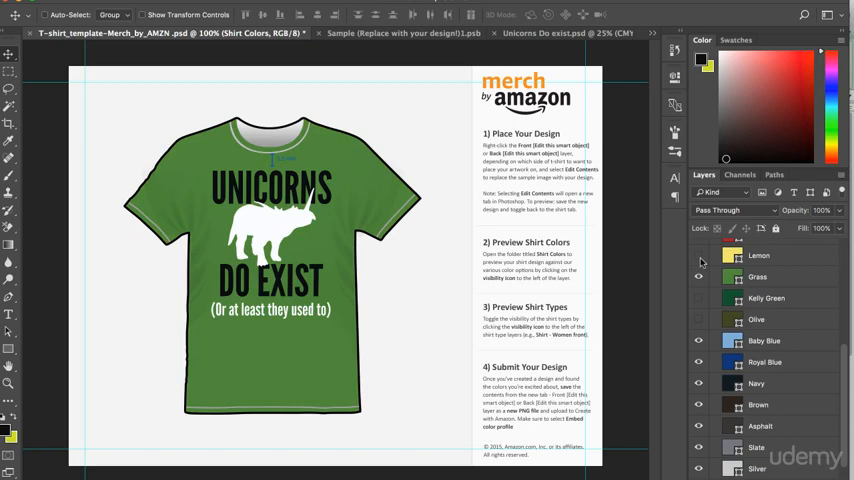
pyautogui.click(700, 340)
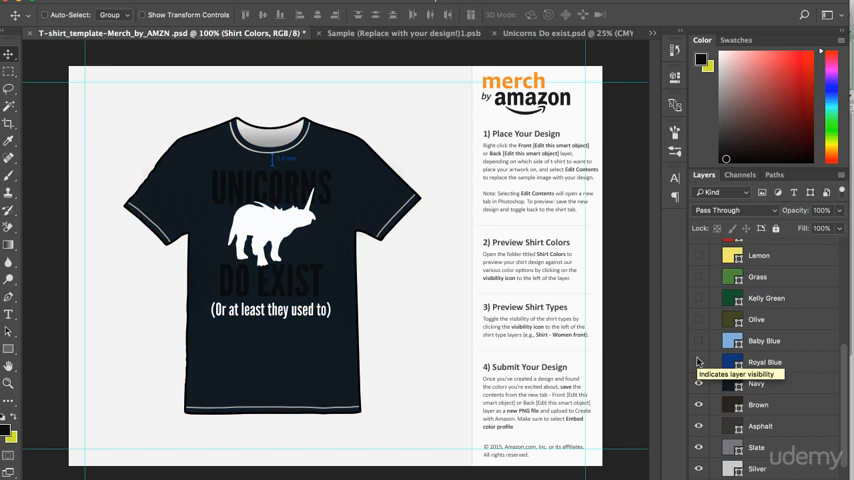
pyautogui.moveTo(240, 196)
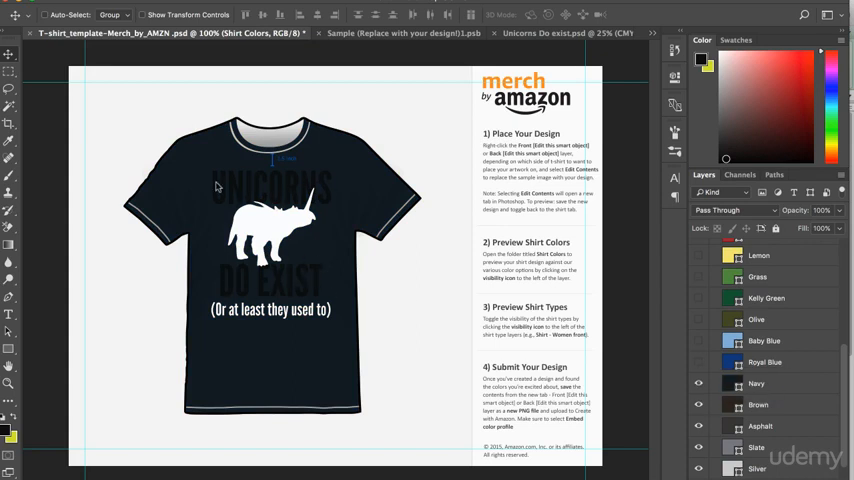
# Step: Preview the Unicorns design on a brown shirt, then on a gray shirt
pyautogui.click(700, 384)
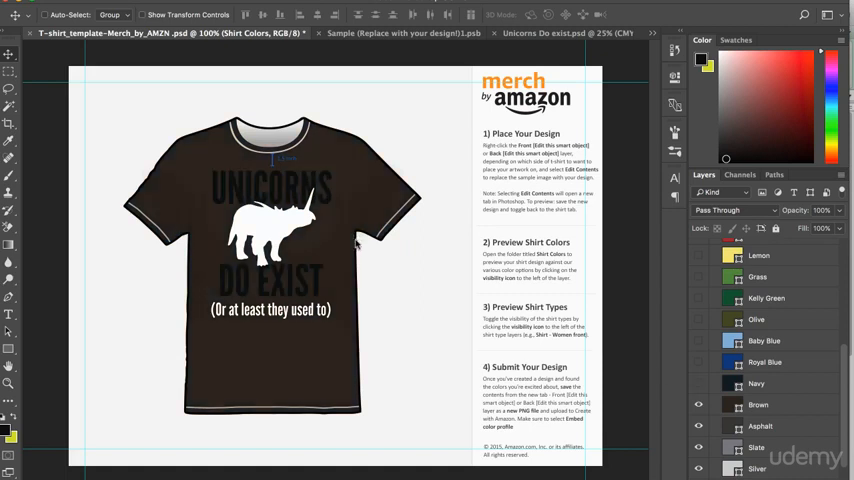
pyautogui.moveTo(312, 284)
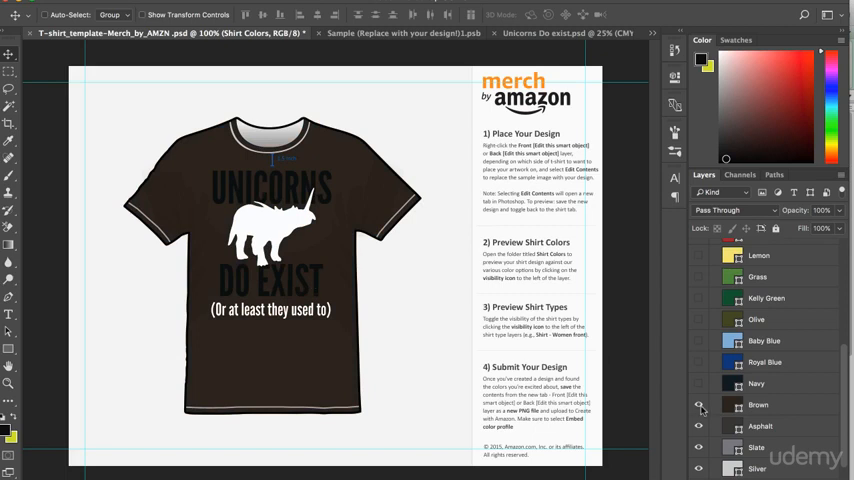
pyautogui.click(700, 404)
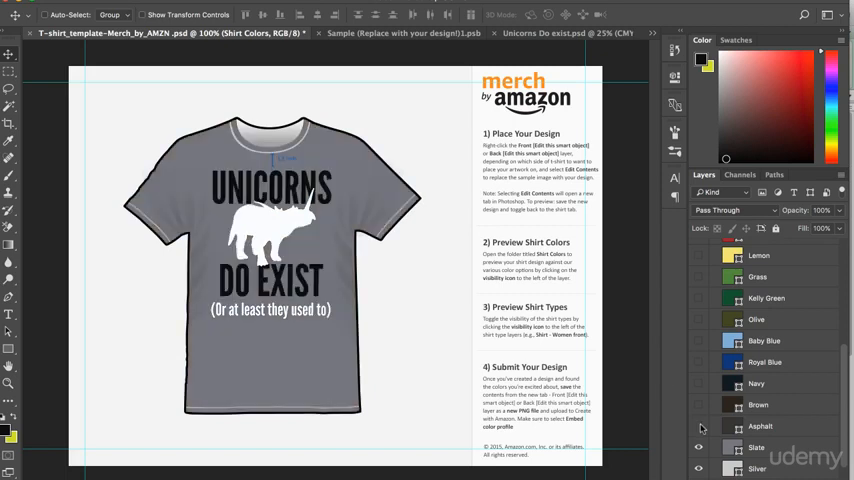
pyautogui.scroll(-3)
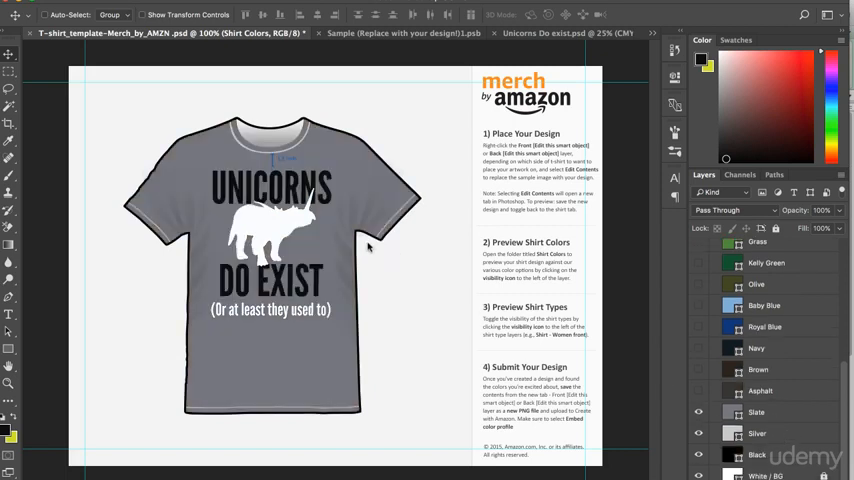
pyautogui.moveTo(316, 336)
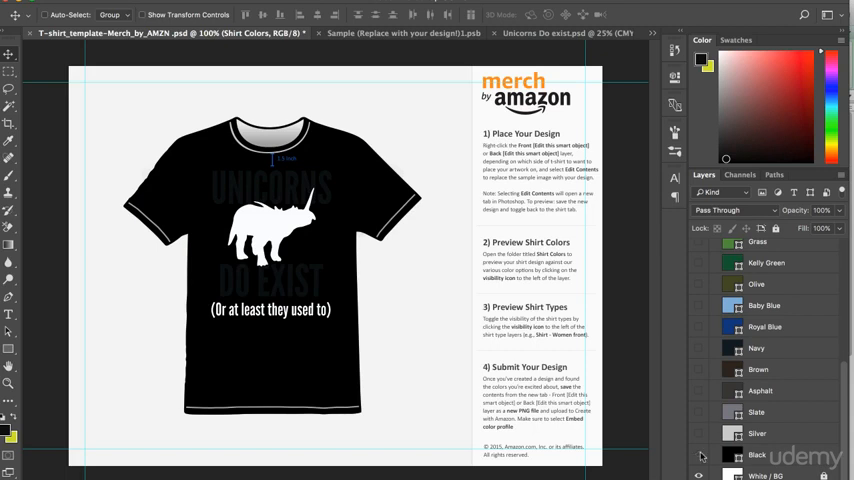
# Step: Show the White shirt layer to preview the Unicorns design on white
pyautogui.click(700, 456)
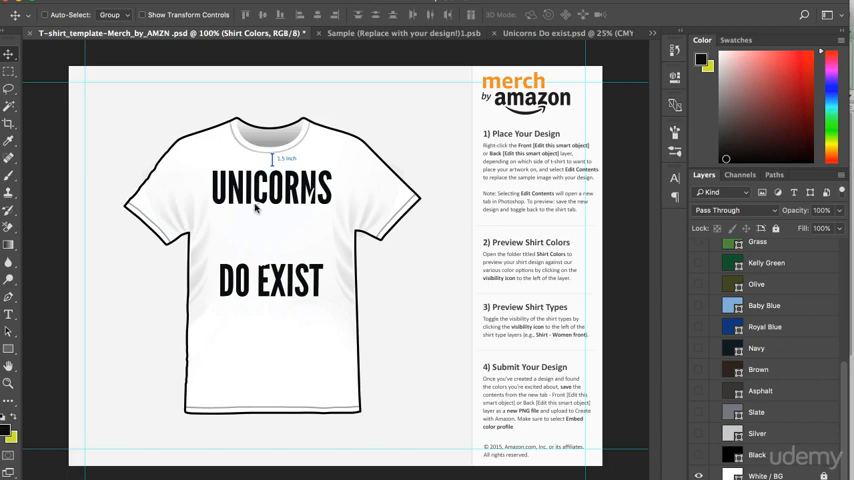
pyautogui.moveTo(316, 246)
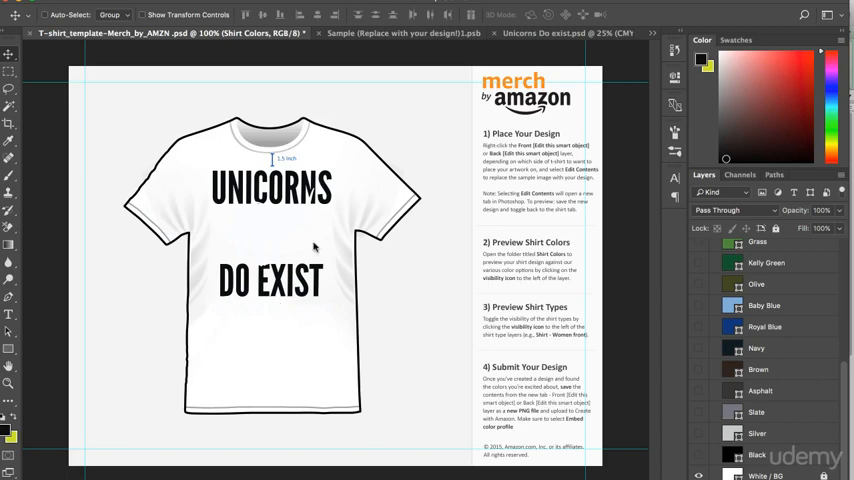
pyautogui.moveTo(308, 344)
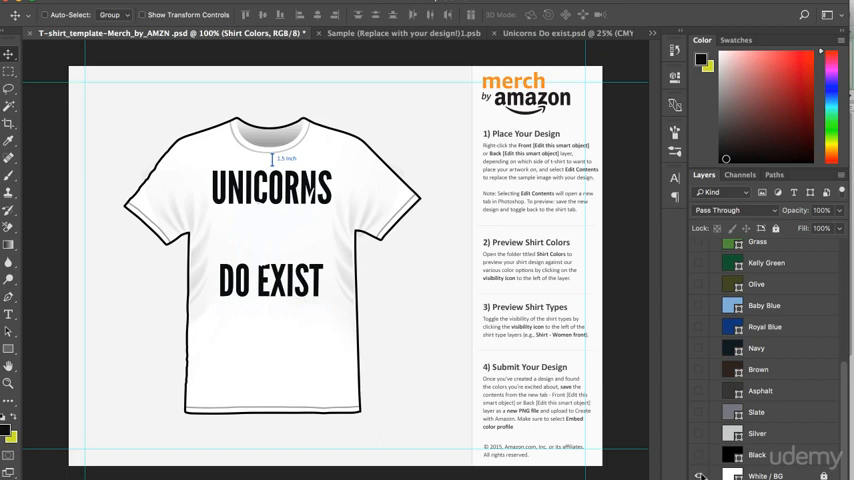
pyautogui.moveTo(708, 416)
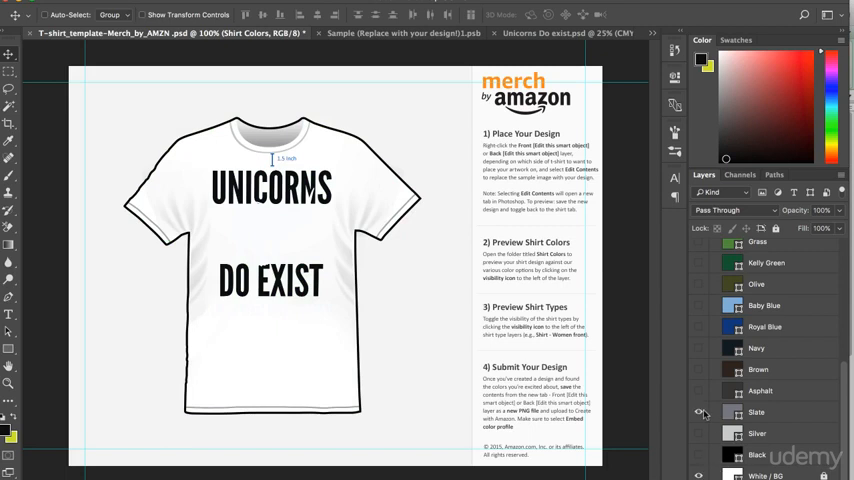
# Step: Compare the design on gray, baby blue, green and yellow shirts, ending on the red shirt
pyautogui.click(700, 412)
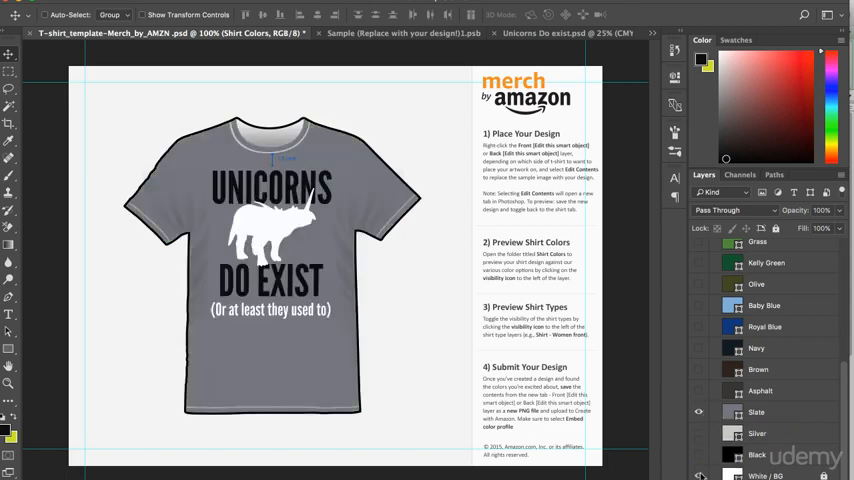
pyautogui.click(700, 412)
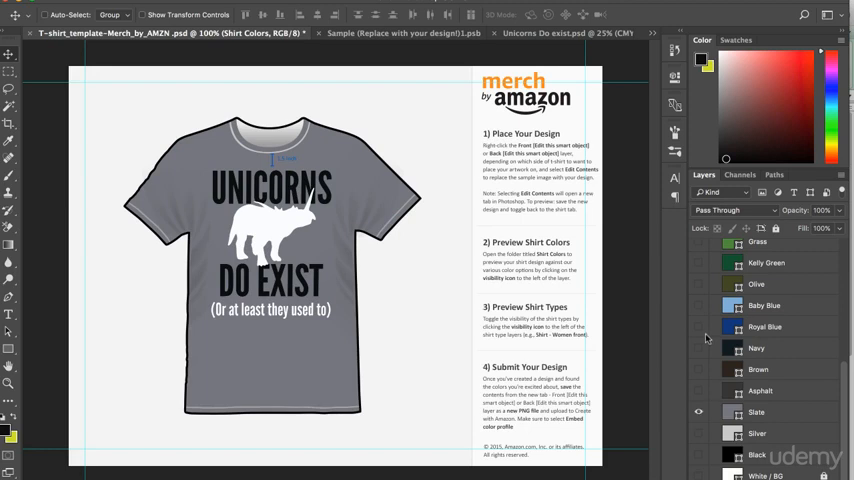
pyautogui.click(700, 306)
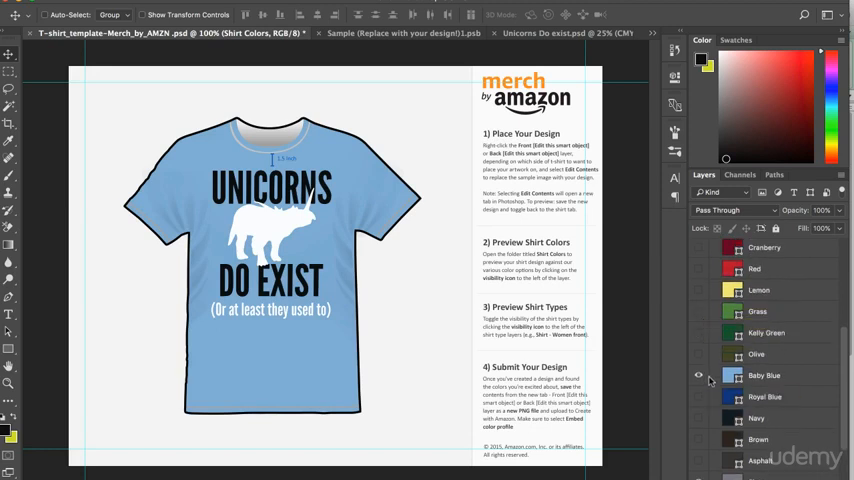
pyautogui.moveTo(704, 316)
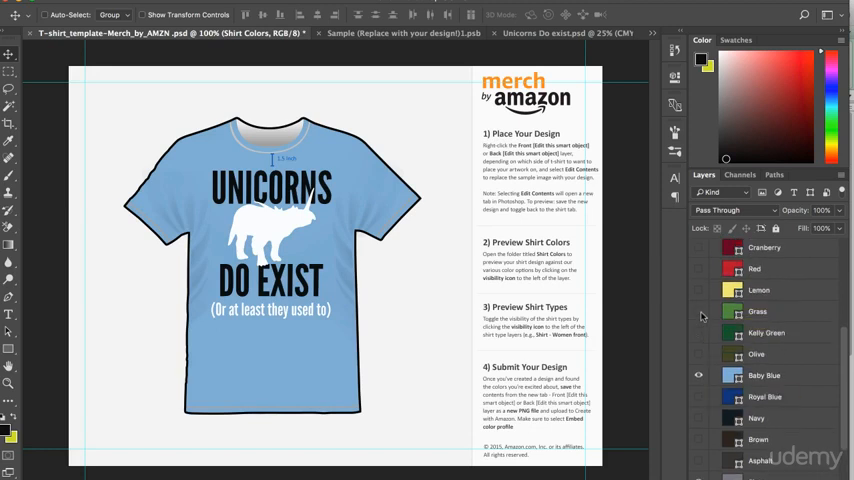
pyautogui.click(700, 312)
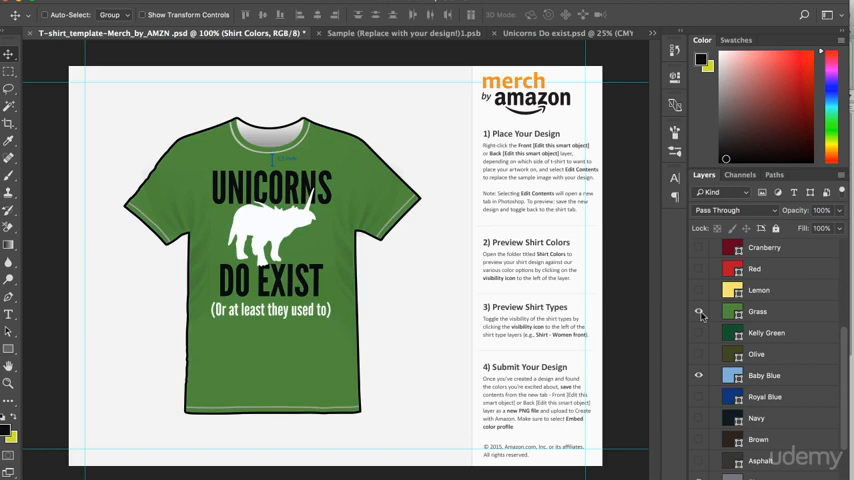
pyautogui.click(700, 290)
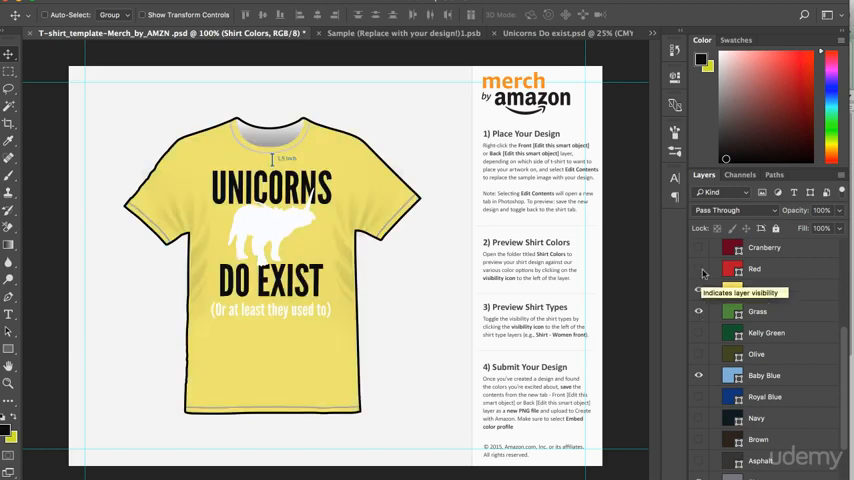
pyautogui.click(700, 268)
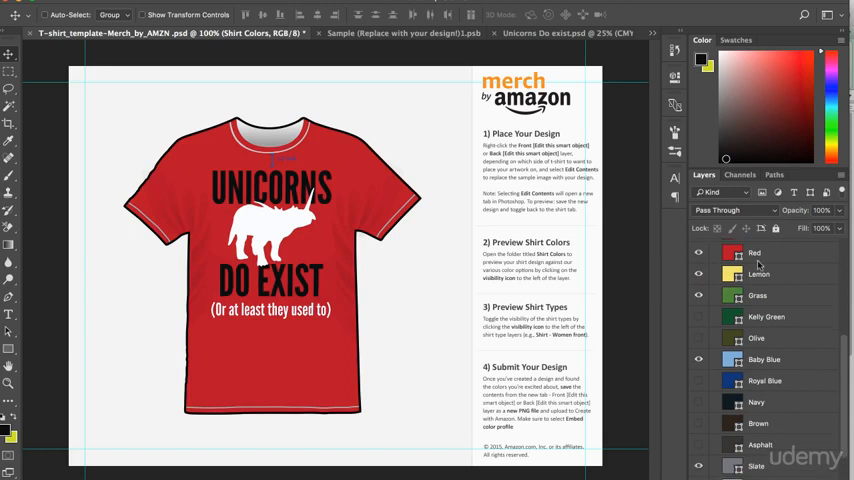
pyautogui.moveTo(764, 296)
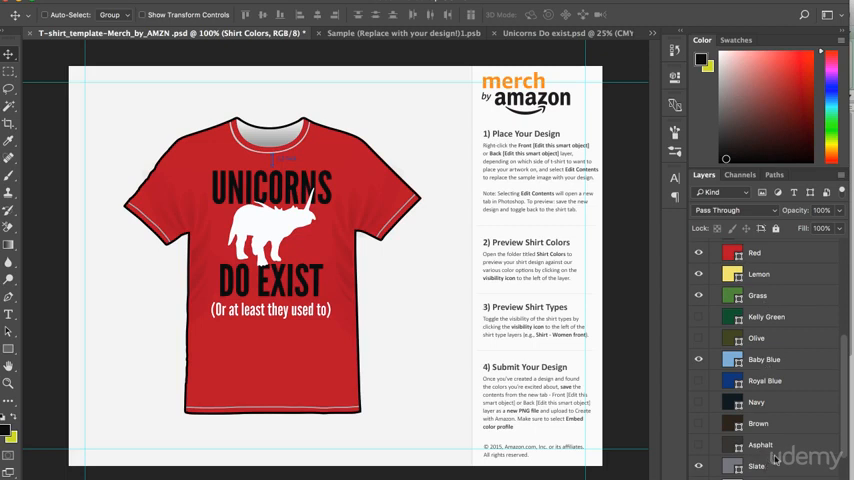
pyautogui.moveTo(716, 244)
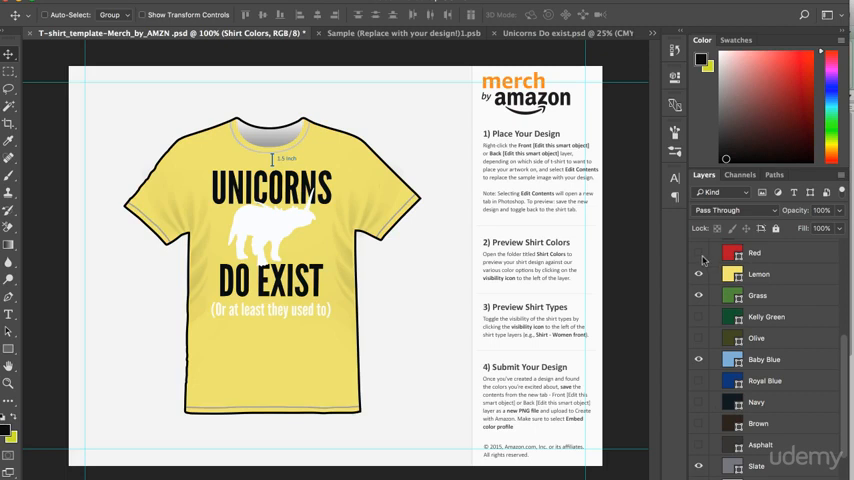
pyautogui.click(698, 252)
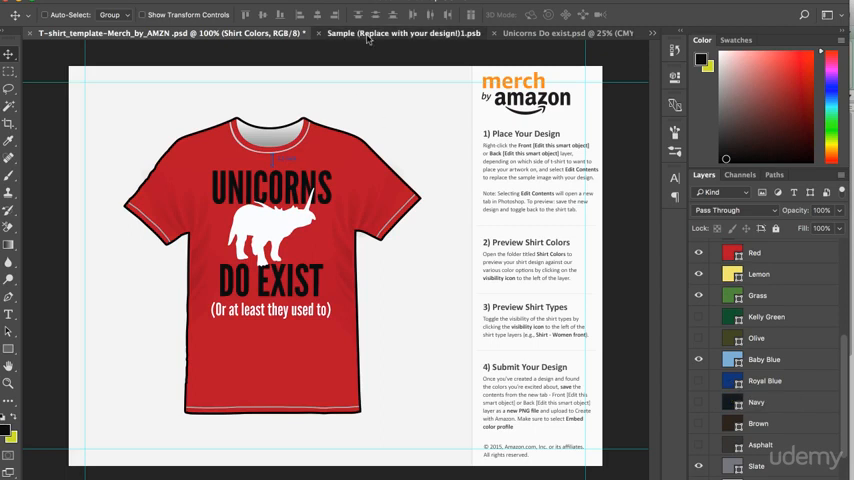
# Step: Start Save As on the design document and choose PNG as the format
pyautogui.click(400, 32)
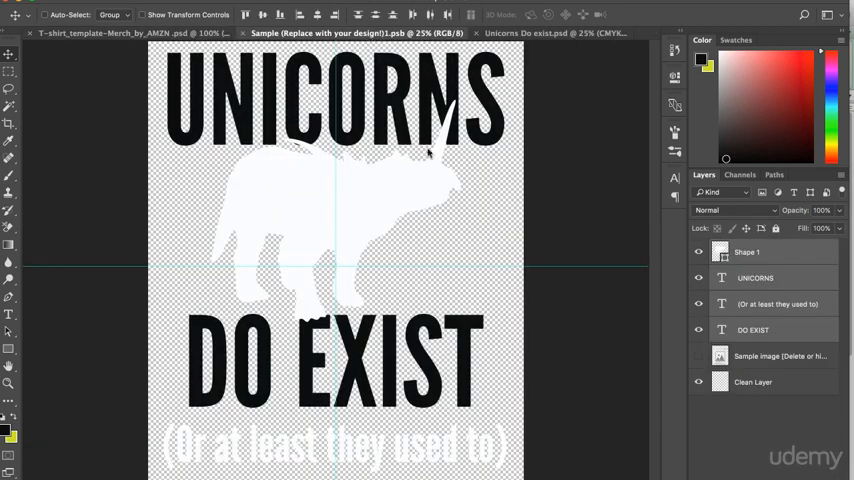
pyautogui.click(700, 356)
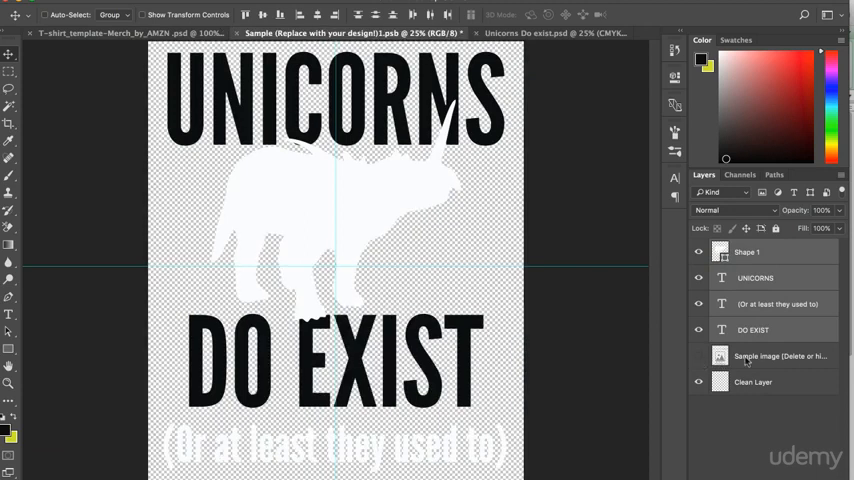
pyautogui.moveTo(650, 340)
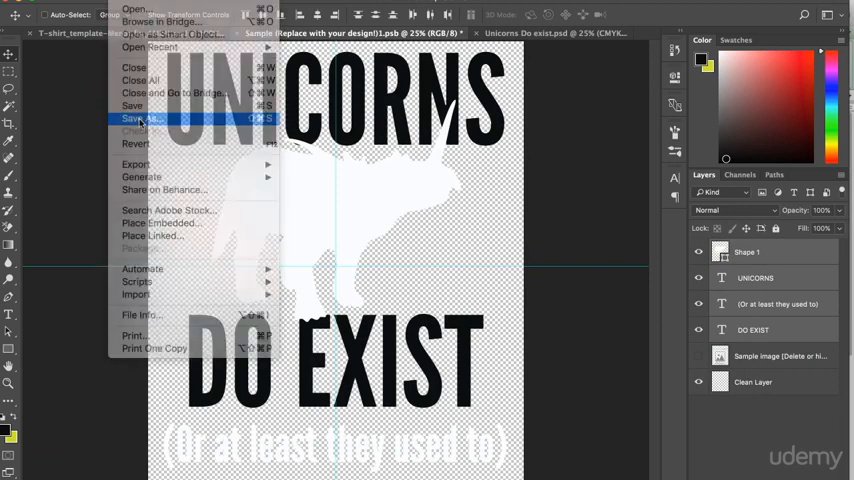
pyautogui.click(140, 118)
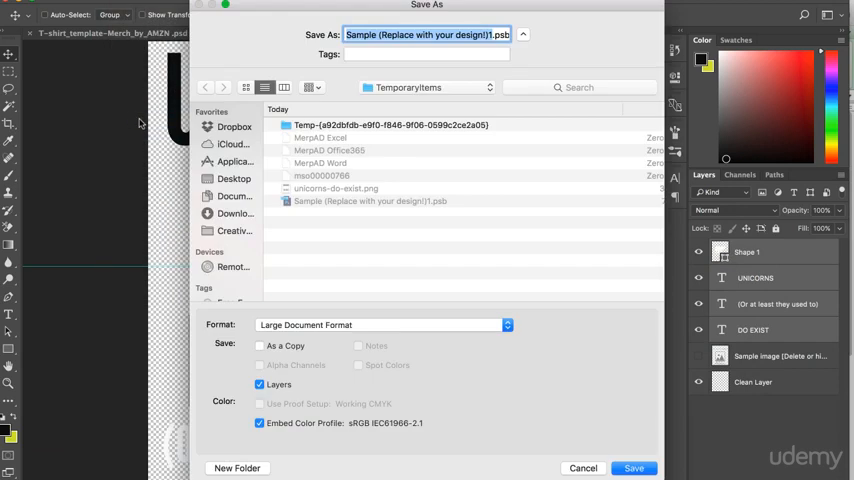
pyautogui.click(380, 324)
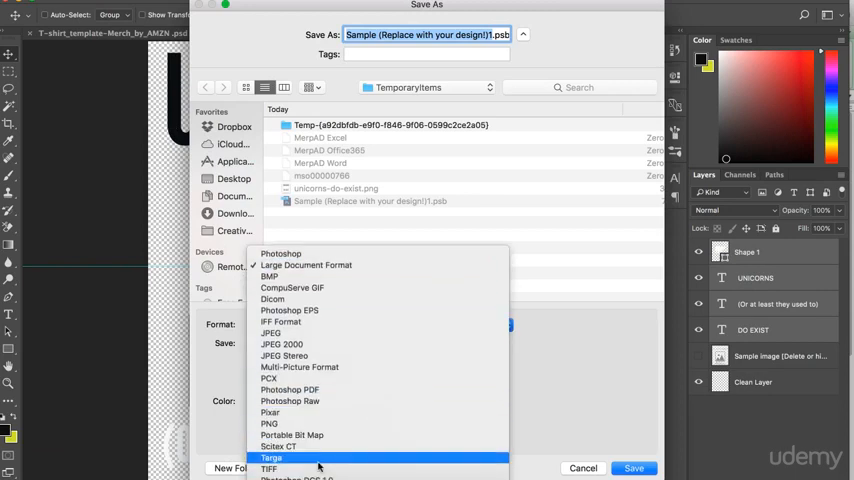
pyautogui.click(268, 424)
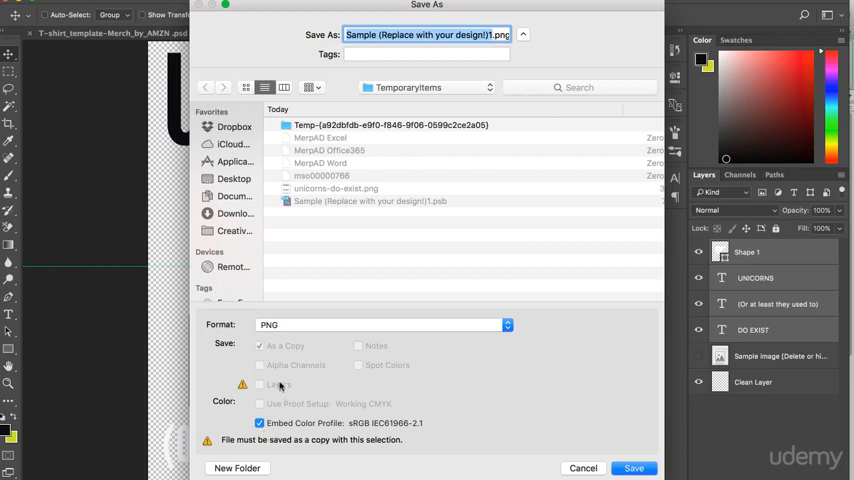
# Step: Save the PNG copy to the Desktop and confirm the PNG compression options
pyautogui.click(234, 178)
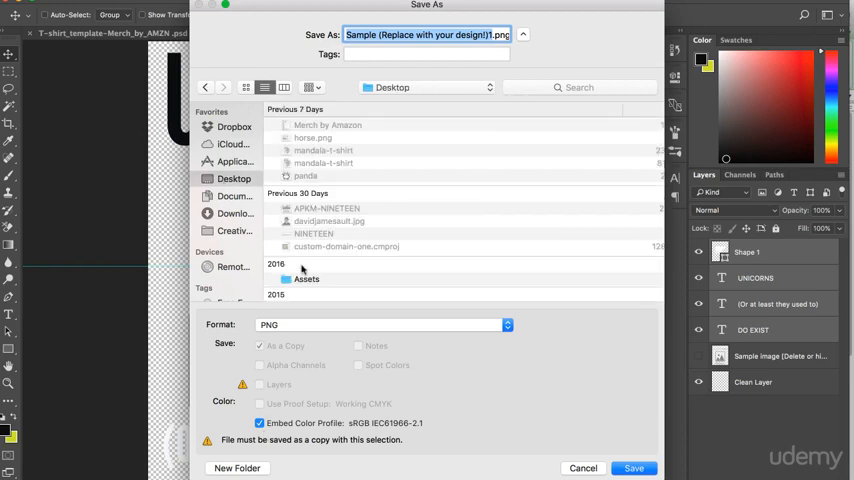
pyautogui.doubleClick(306, 280)
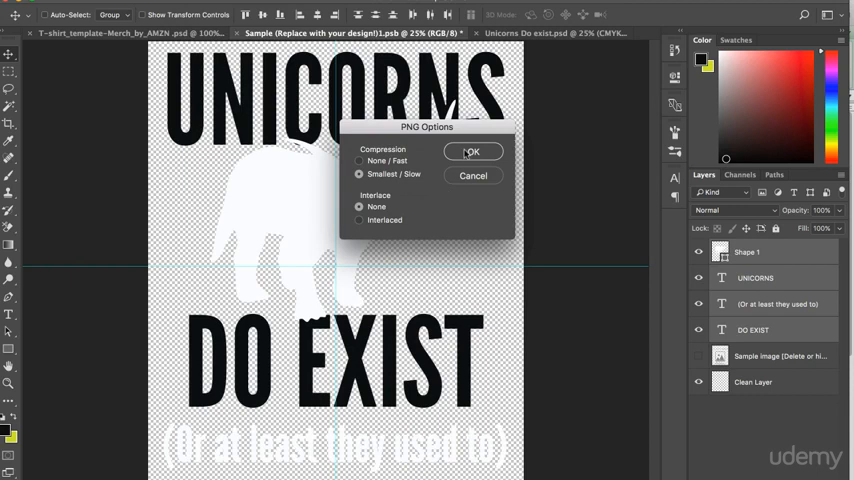
pyautogui.click(472, 152)
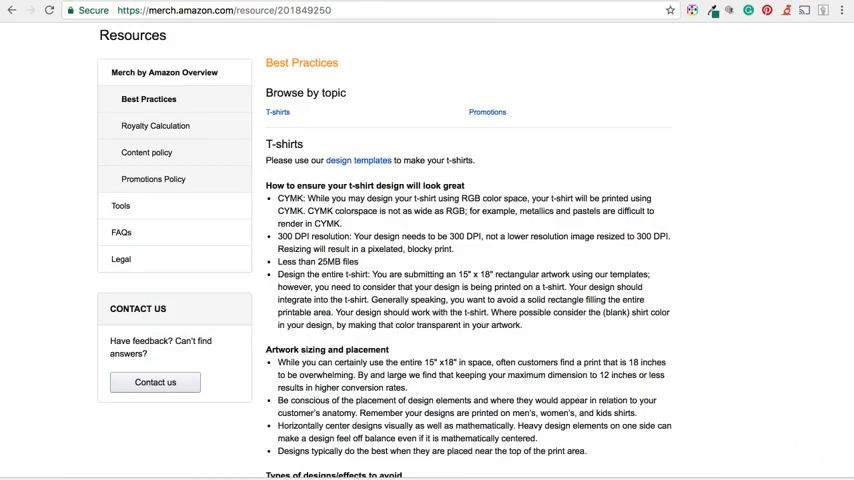
pyautogui.moveTo(390, 92)
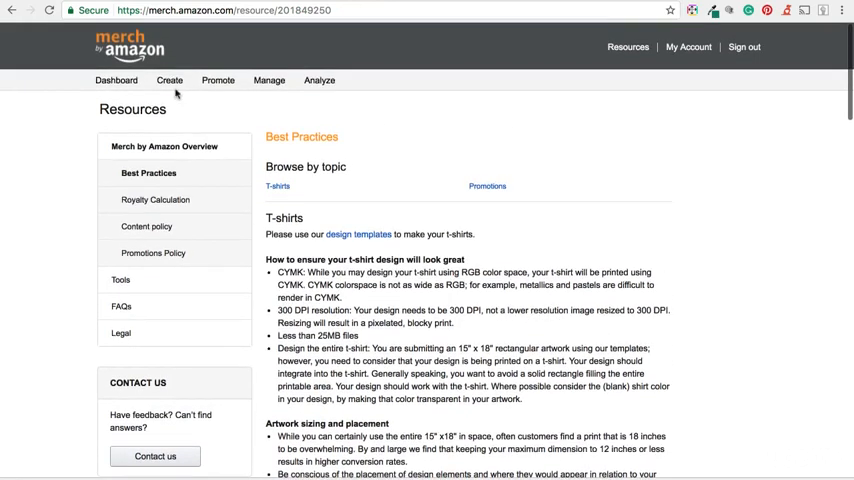
# Step: Use Create in Merch by Amazon to reach the Upload Artwork step
pyautogui.click(168, 80)
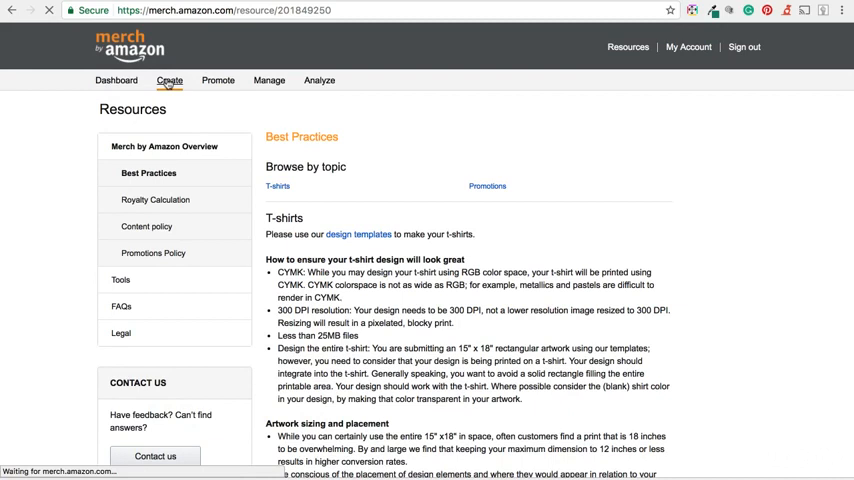
pyautogui.click(168, 80)
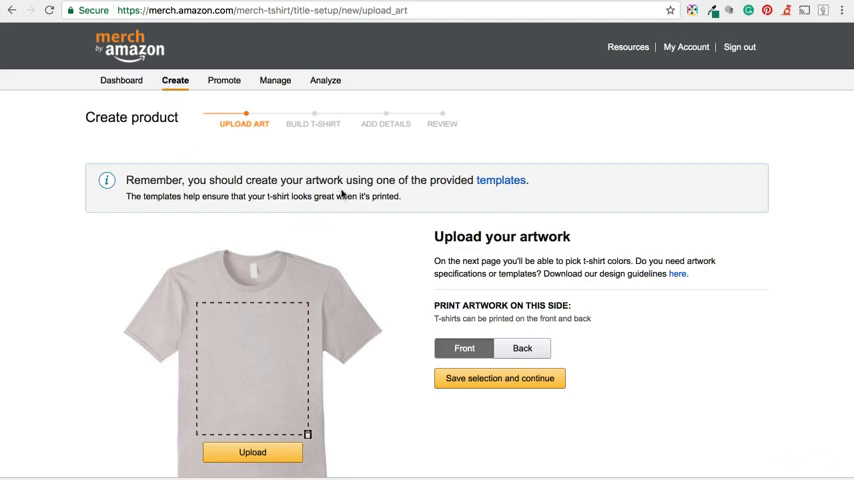
pyautogui.moveTo(488, 194)
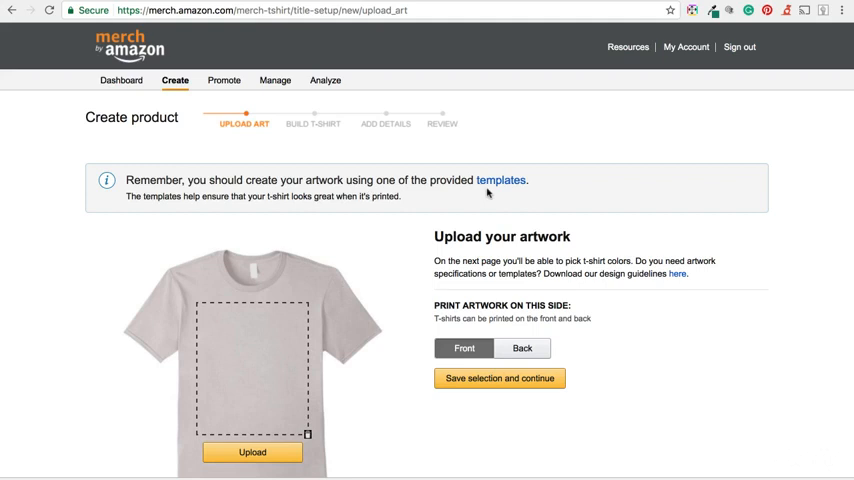
pyautogui.scroll(-3)
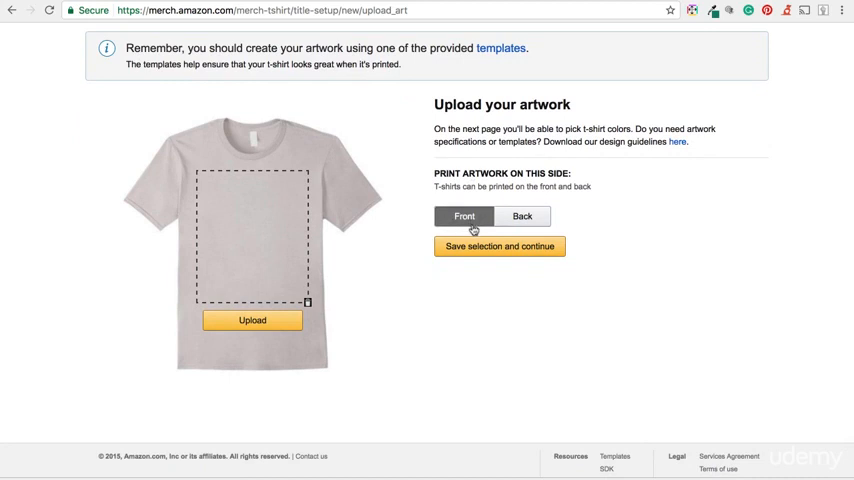
pyautogui.moveTo(252, 320)
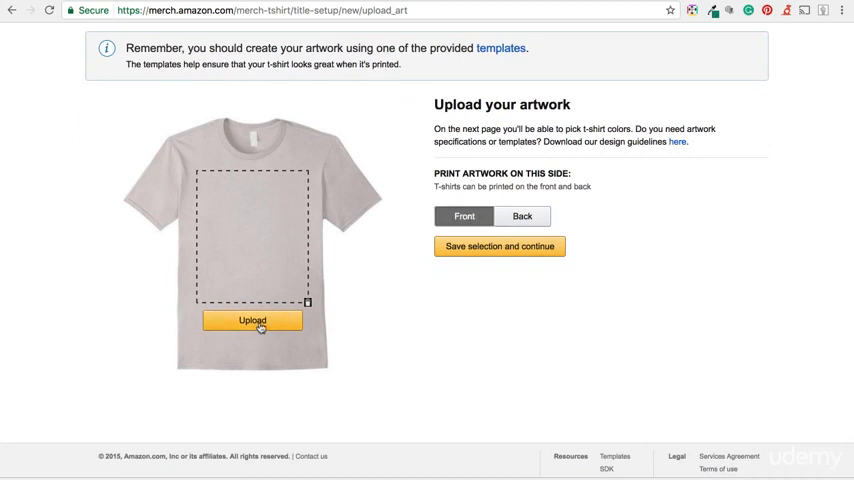
# Step: Upload unicorns-do-exist.png as front artwork and save the selection to continue
pyautogui.click(252, 320)
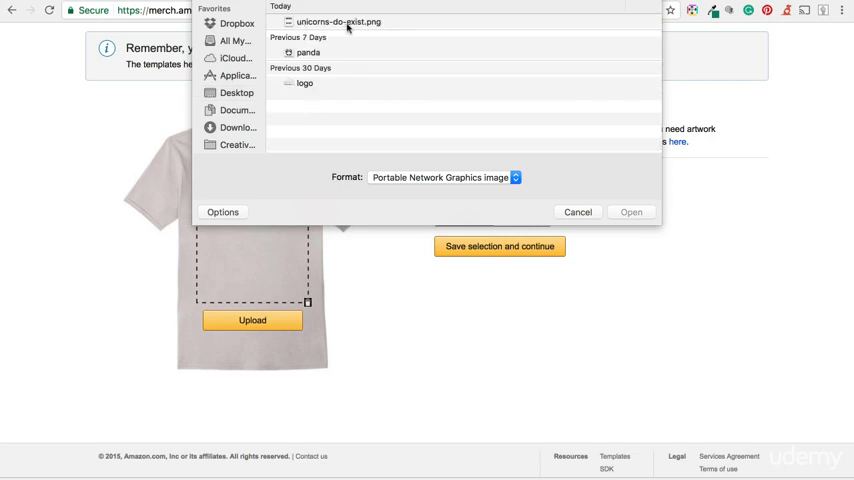
pyautogui.click(632, 212)
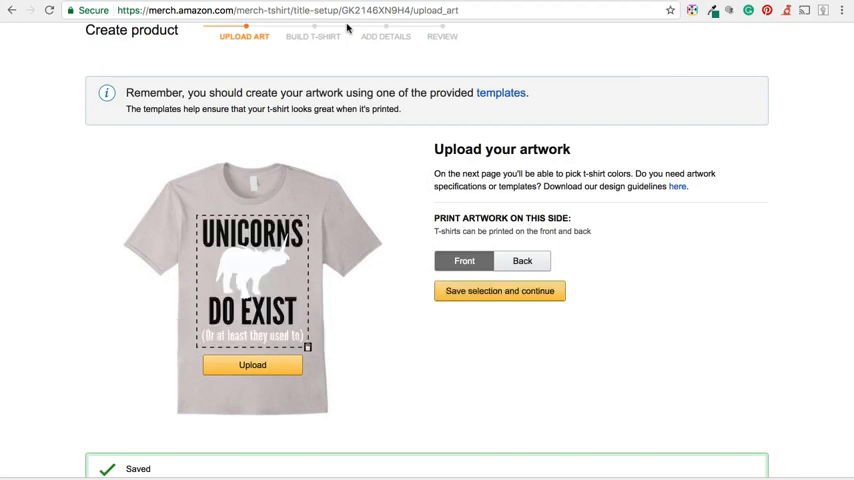
pyautogui.moveTo(372, 296)
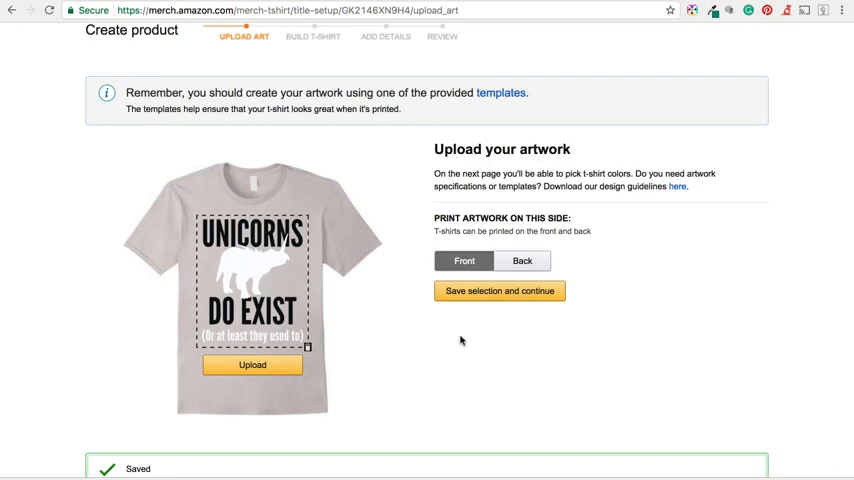
pyautogui.click(500, 292)
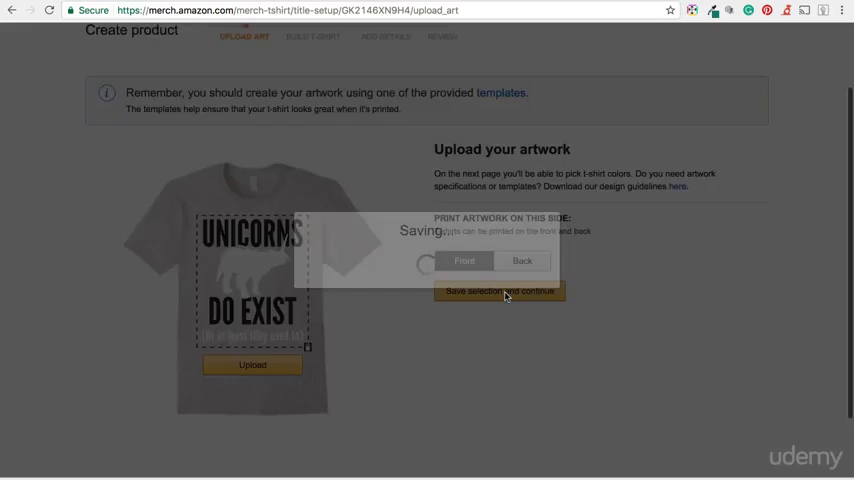
pyautogui.click(500, 292)
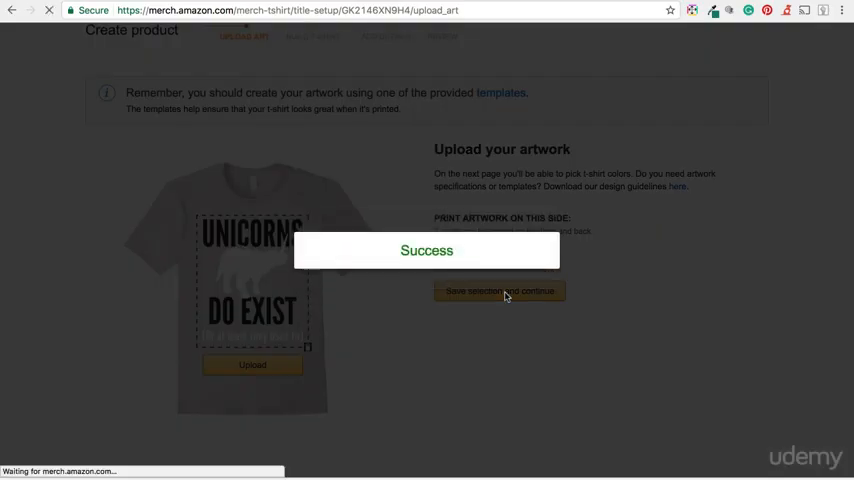
pyautogui.click(500, 292)
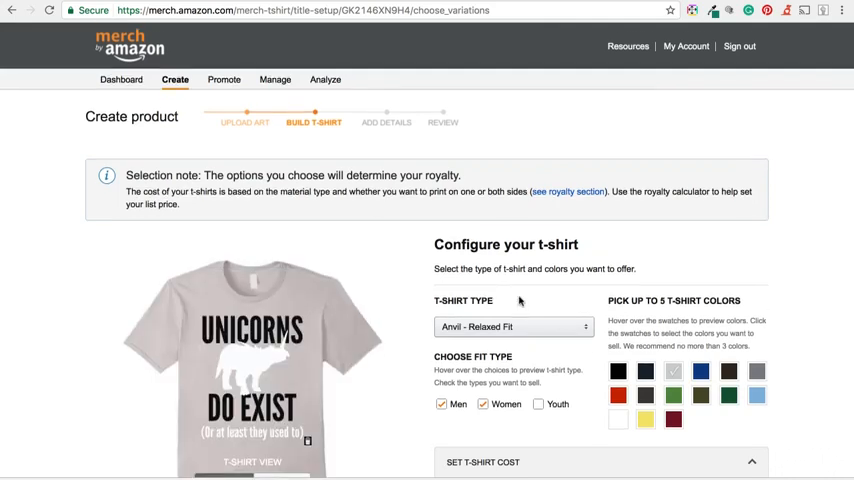
# Step: Under Choose Fit Type, uncheck Men and Women and check Youth
pyautogui.scroll(-3)
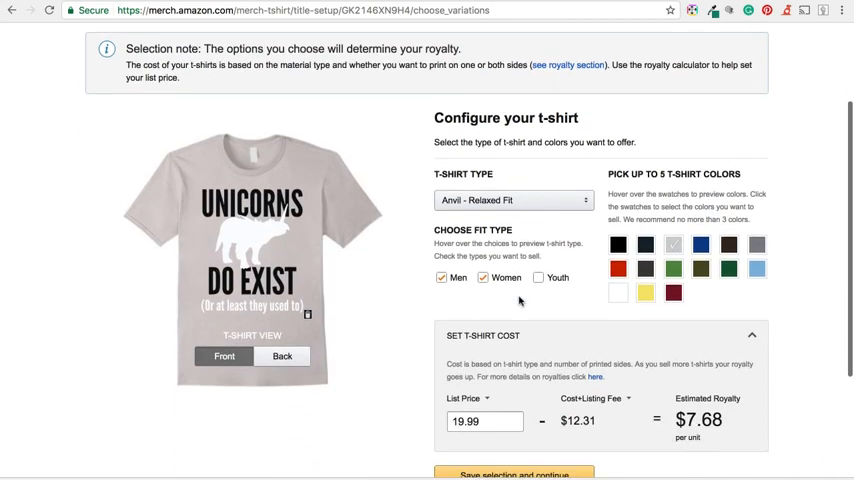
pyautogui.scroll(-3)
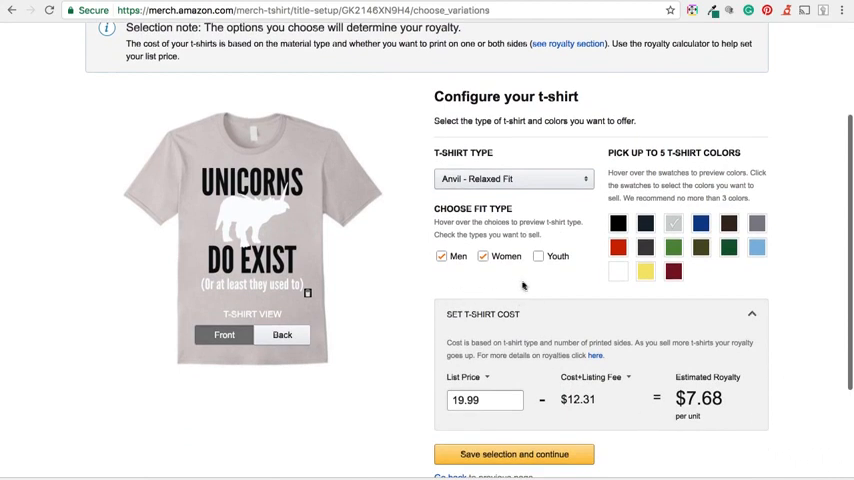
pyautogui.click(440, 256)
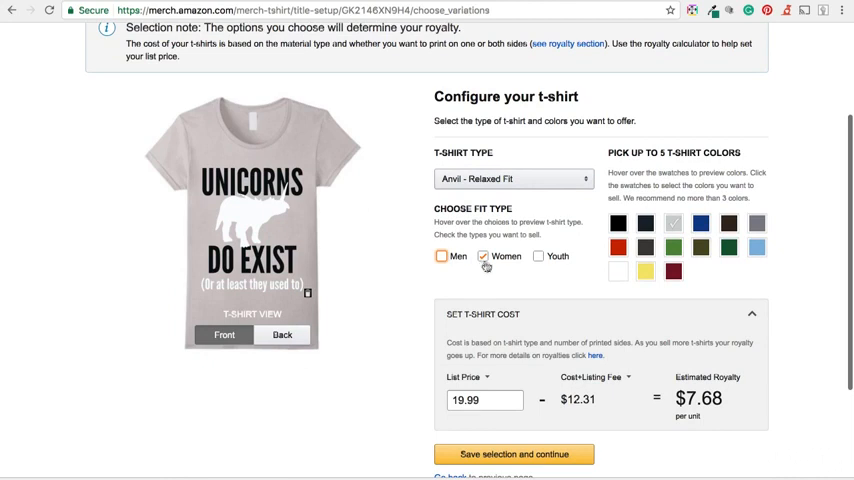
pyautogui.click(540, 256)
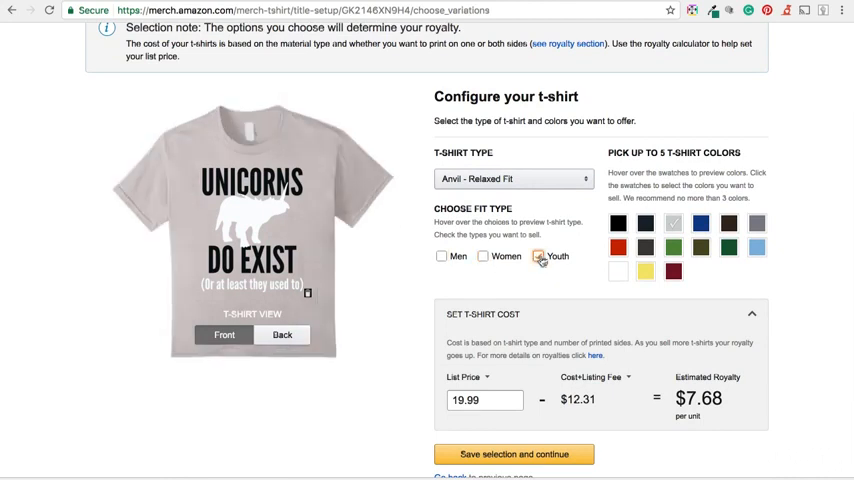
pyautogui.click(538, 256)
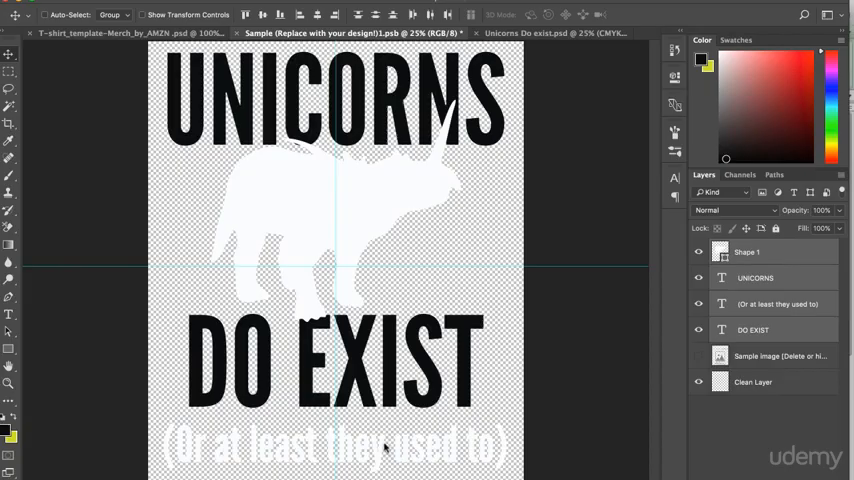
# Step: Switch to the Merch t-shirt template document showing the design on red
pyautogui.click(120, 32)
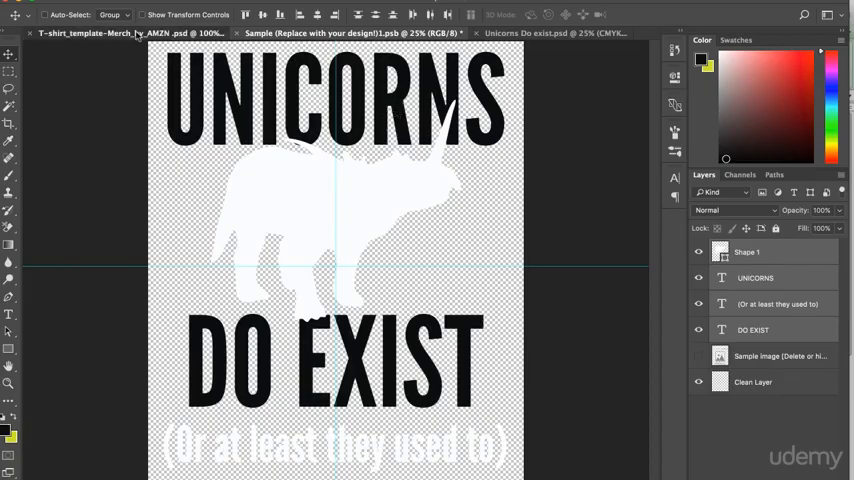
pyautogui.click(116, 32)
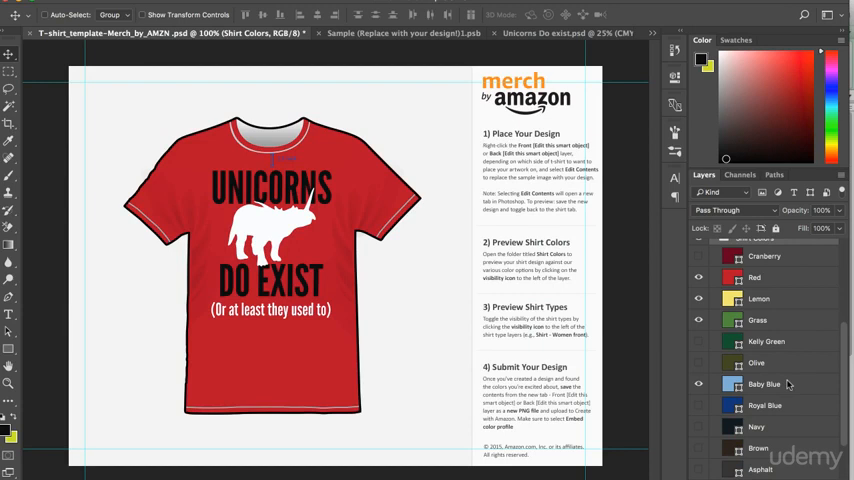
pyautogui.scroll(-3)
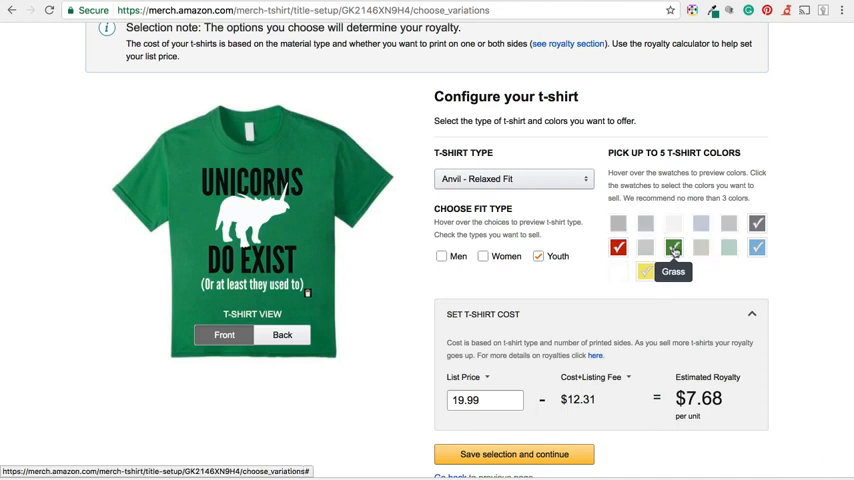
# Step: Add Grass to the offered youth shirt colours
pyautogui.click(756, 248)
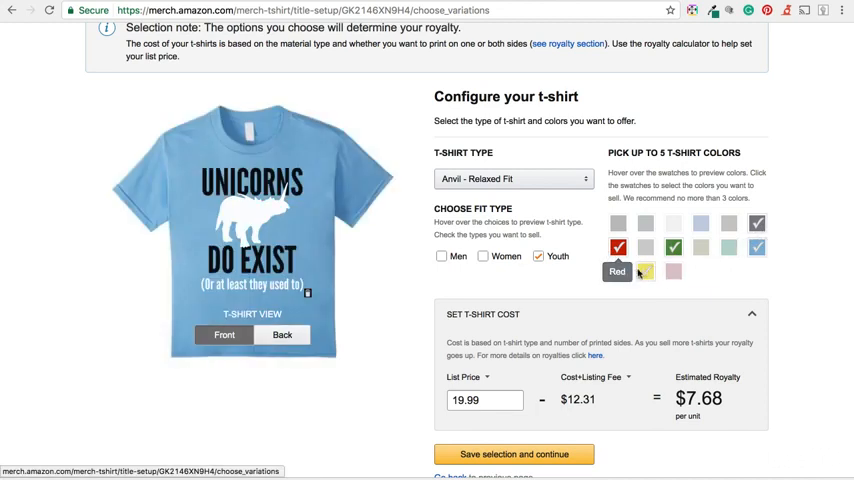
pyautogui.moveTo(784, 276)
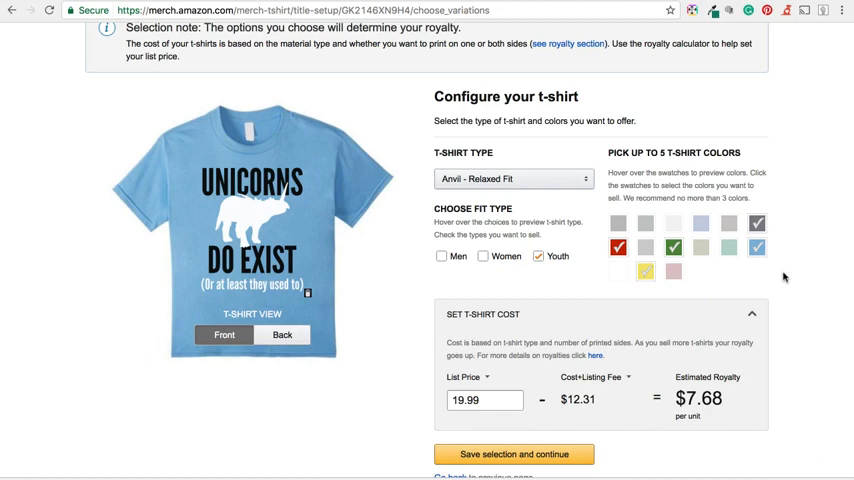
pyautogui.scroll(-3)
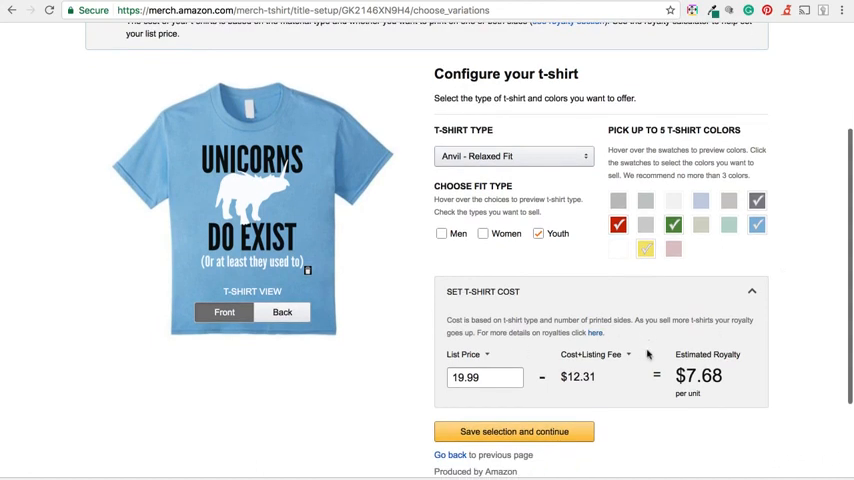